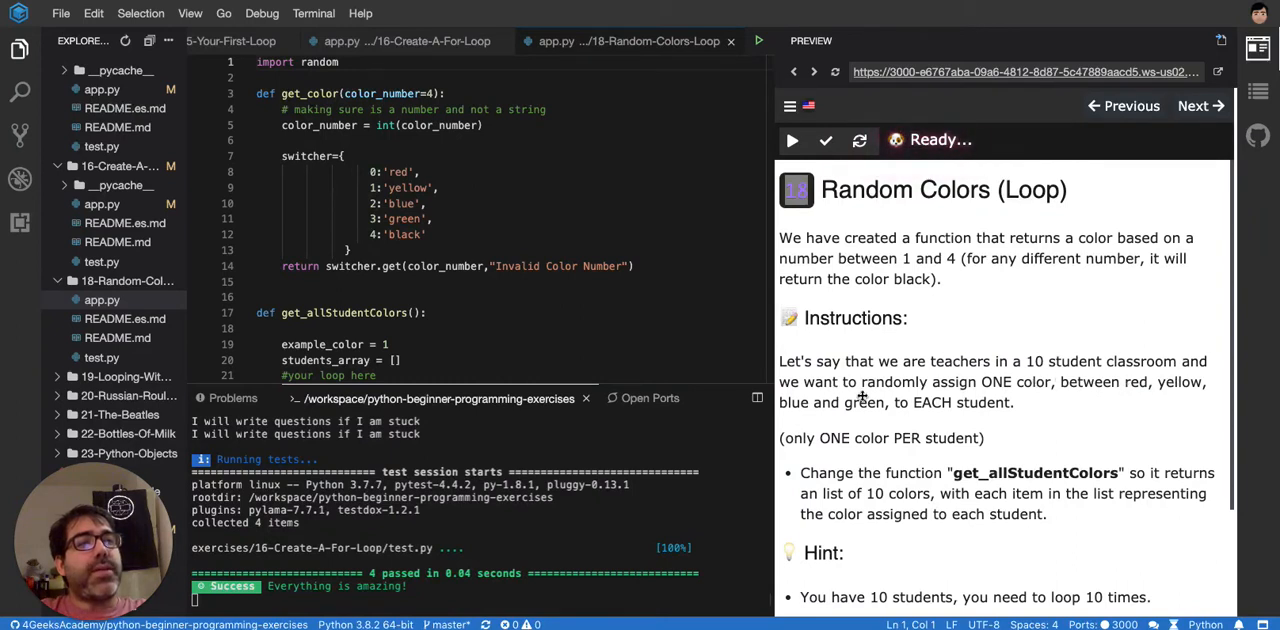
mouse_move(1044, 407)
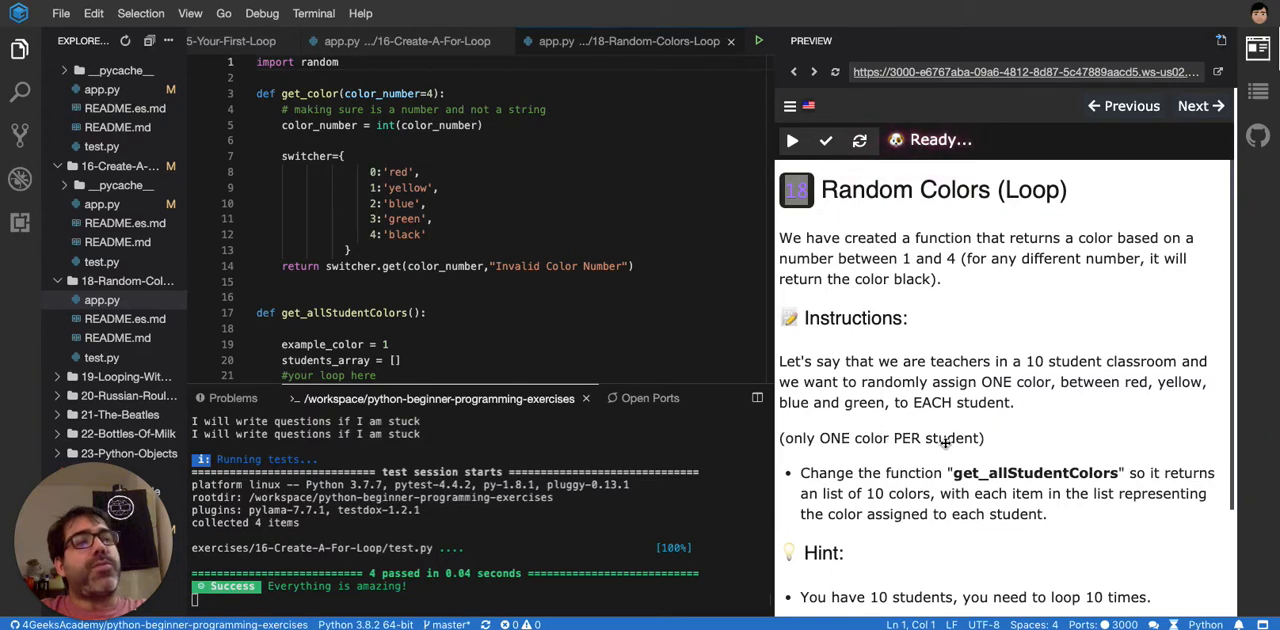
- Run the unmodified Random Colors starter code, which prints None, then select get_color
scroll("down", 3)
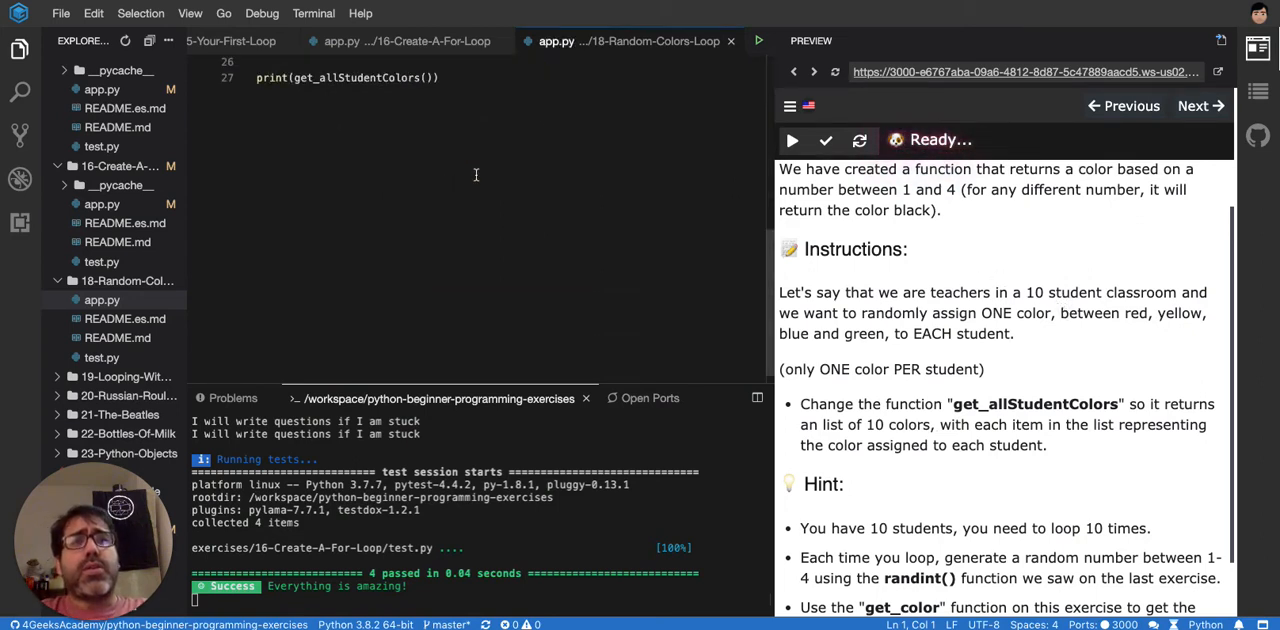
left_click(789, 140)
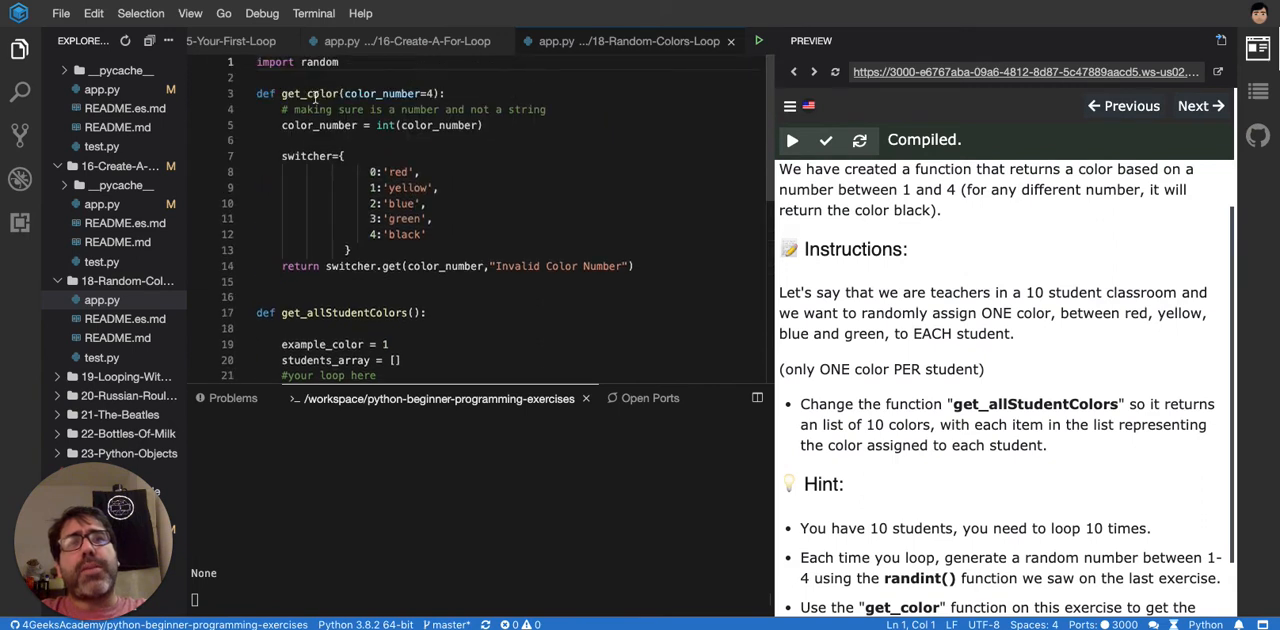
double_click(308, 93)
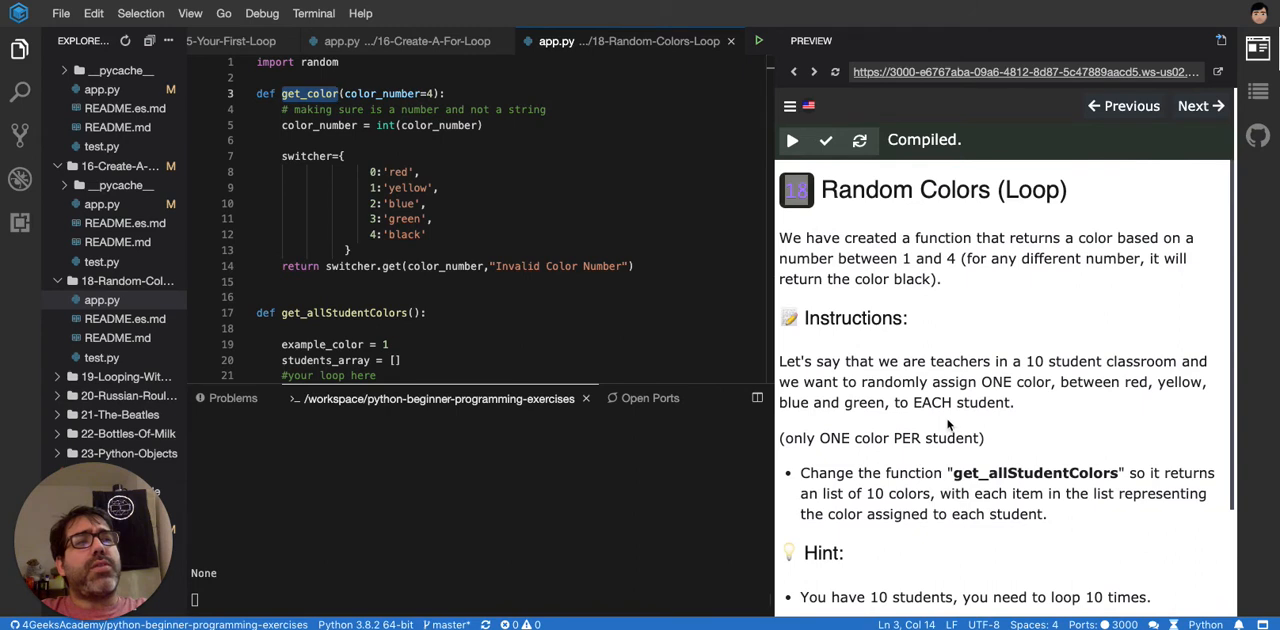
mouse_move(948, 297)
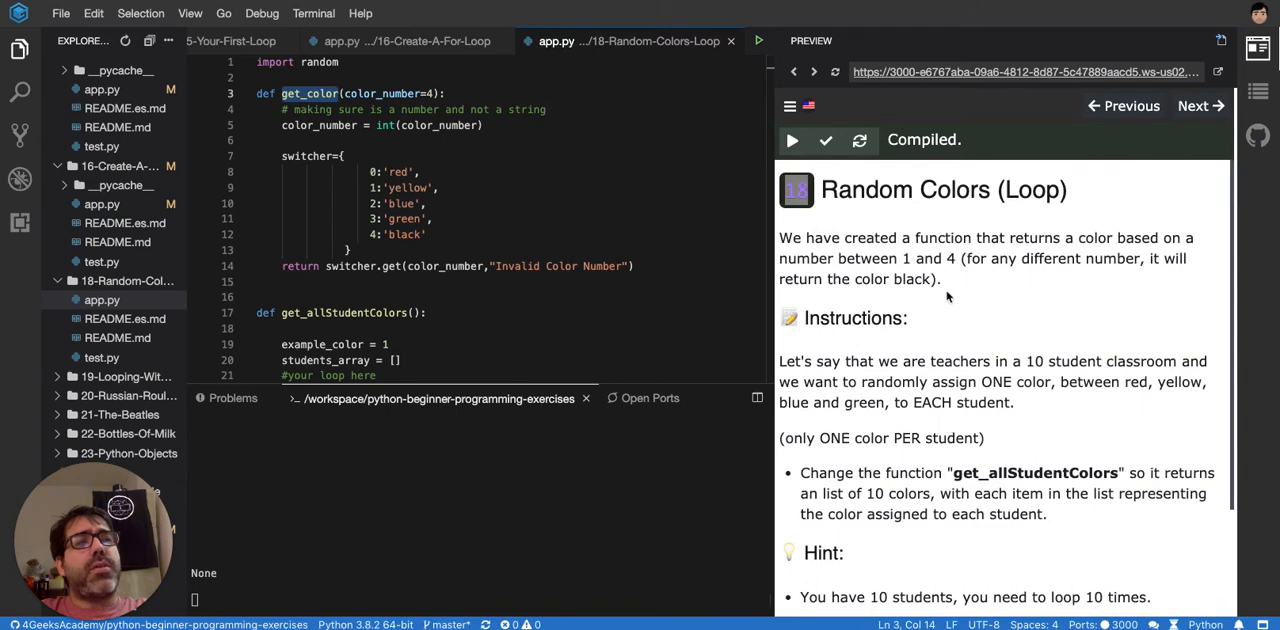
mouse_move(780, 240)
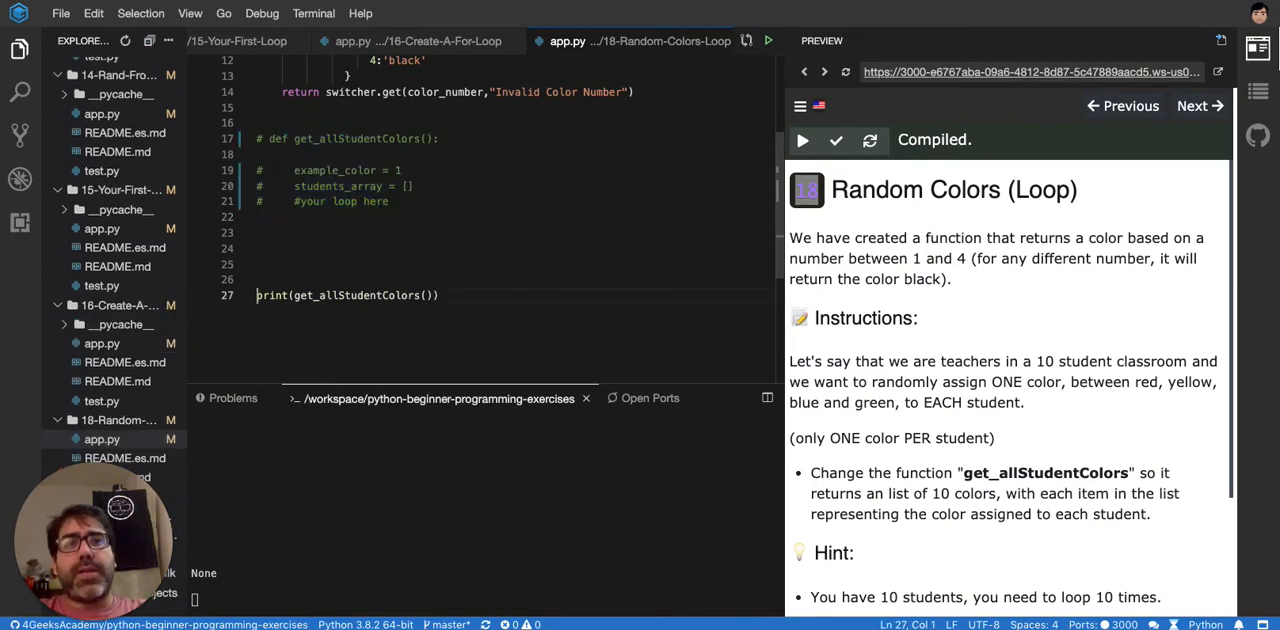
- Test print(get_color(2)), then change the argument to 3, getting blue then green
type("print(")
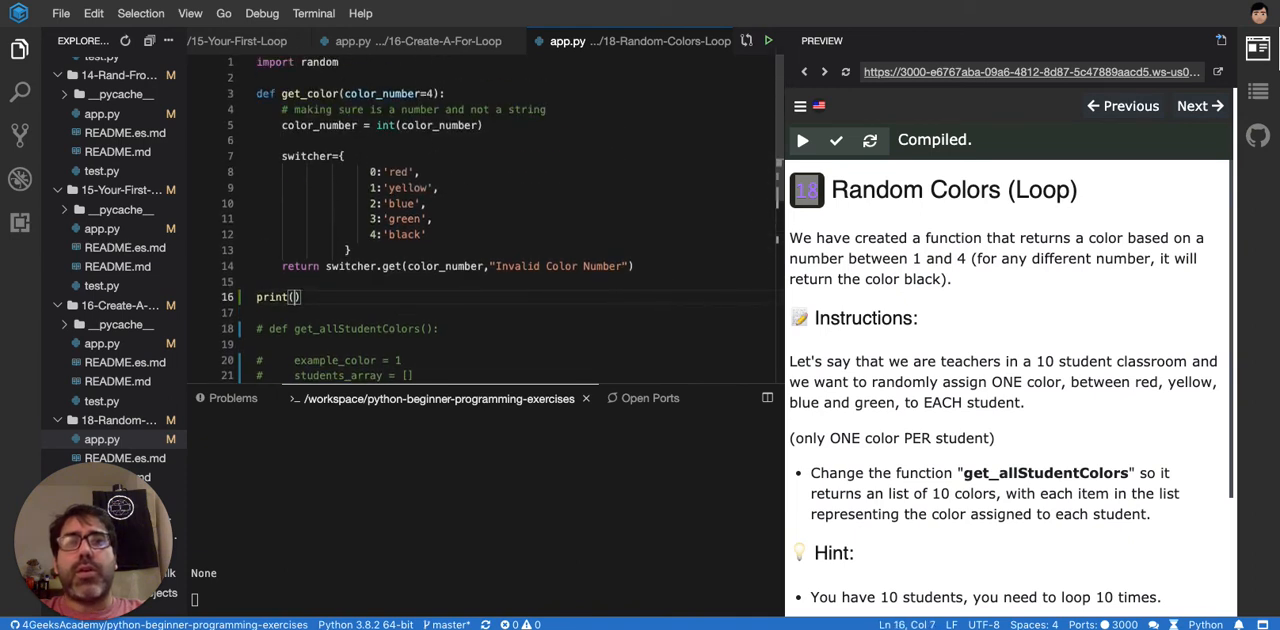
type("2")
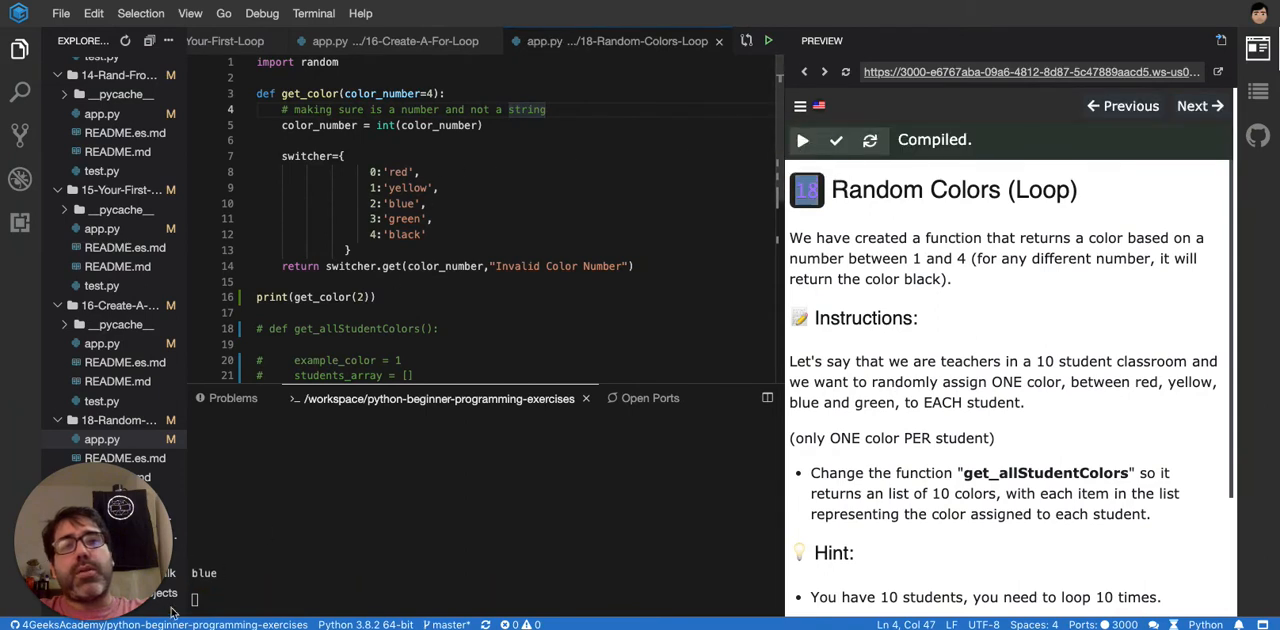
mouse_move(802, 140)
type("3")
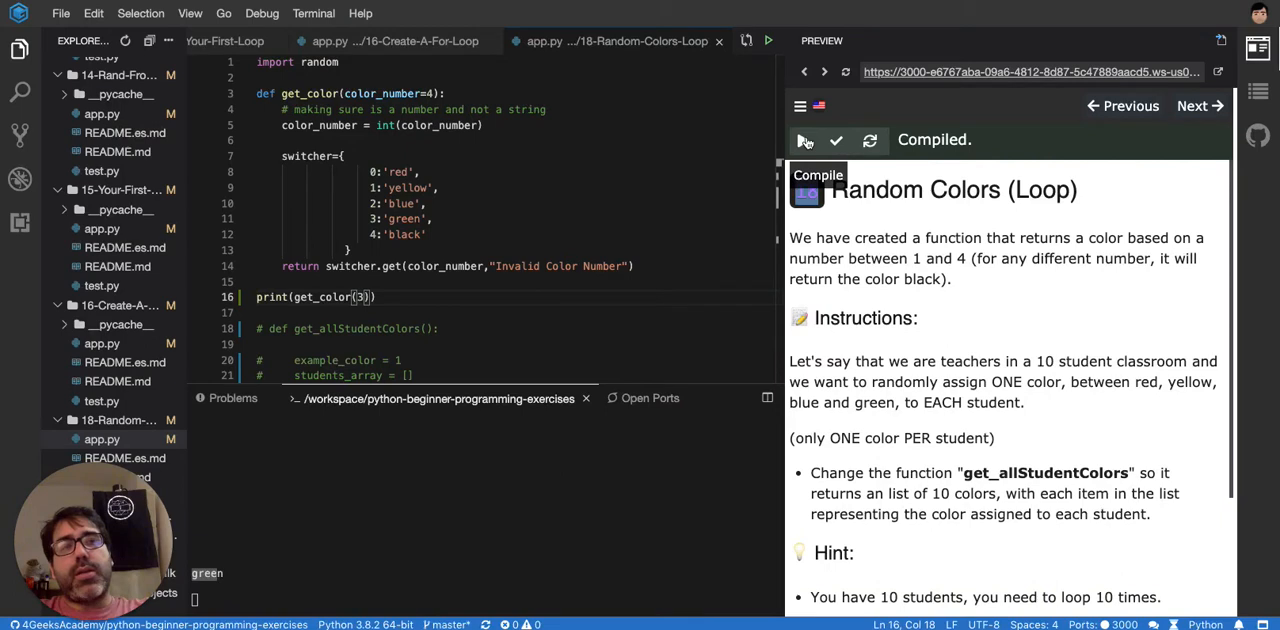
double_click(322, 297)
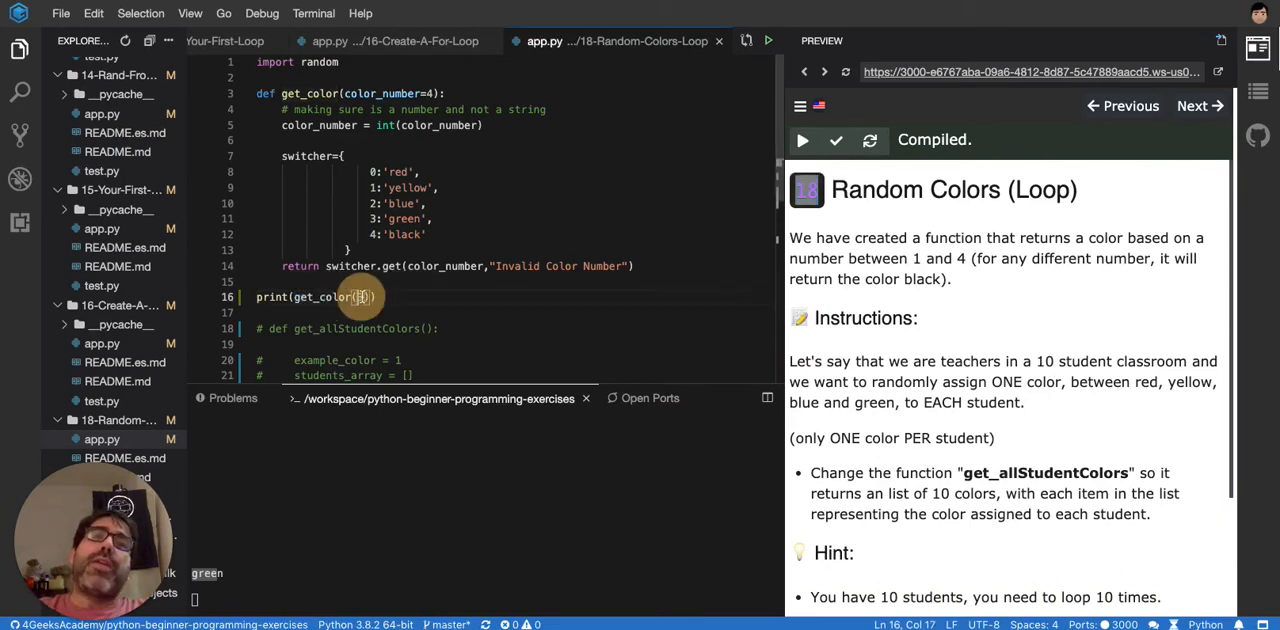
type("3")
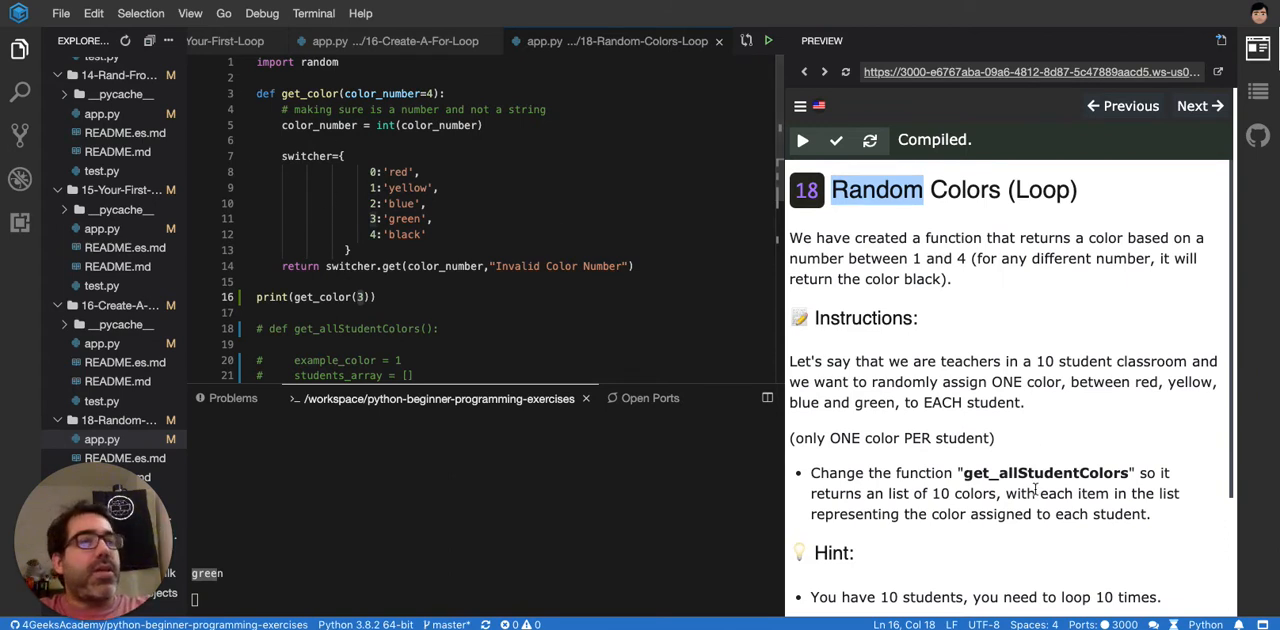
- Replace the '#your loop here' placeholder with the line color = get_color()
scroll("down", 3)
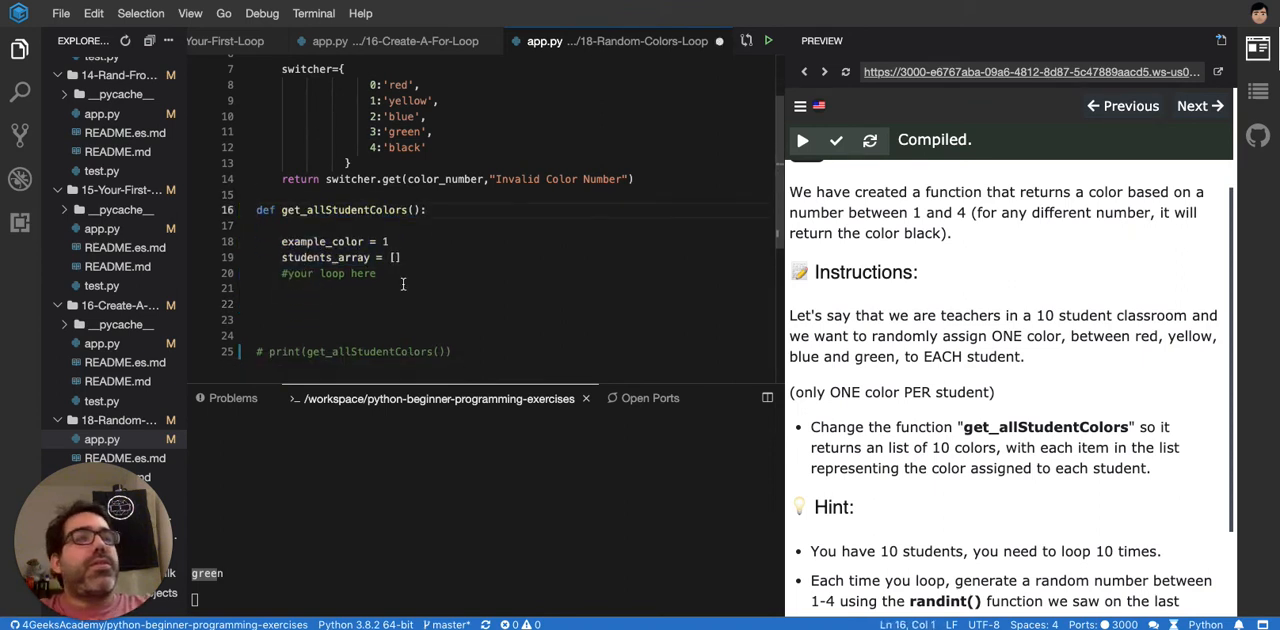
double_click(1044, 315)
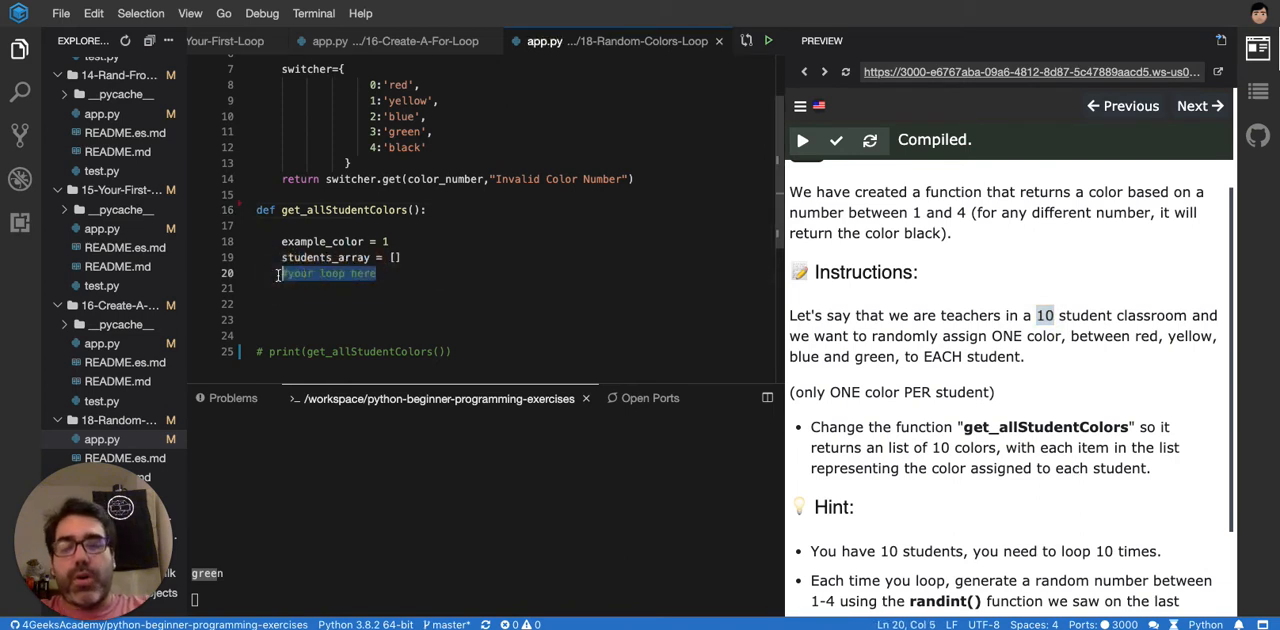
type("for i")
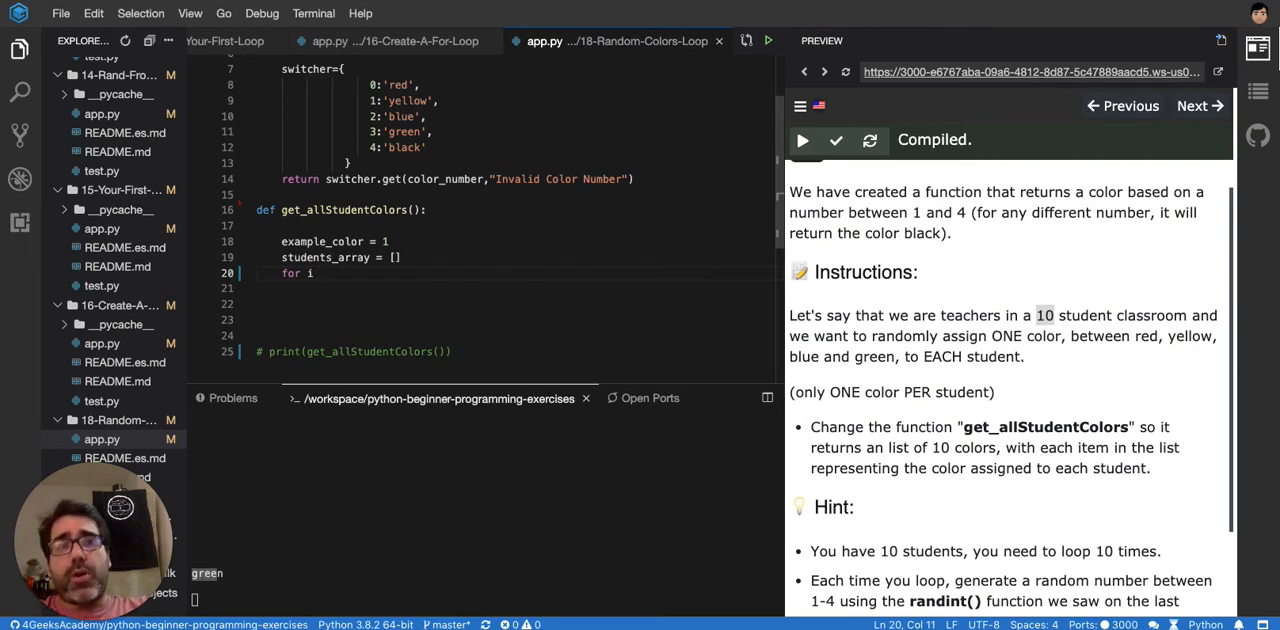
left_click_drag(313, 273, 282, 273)
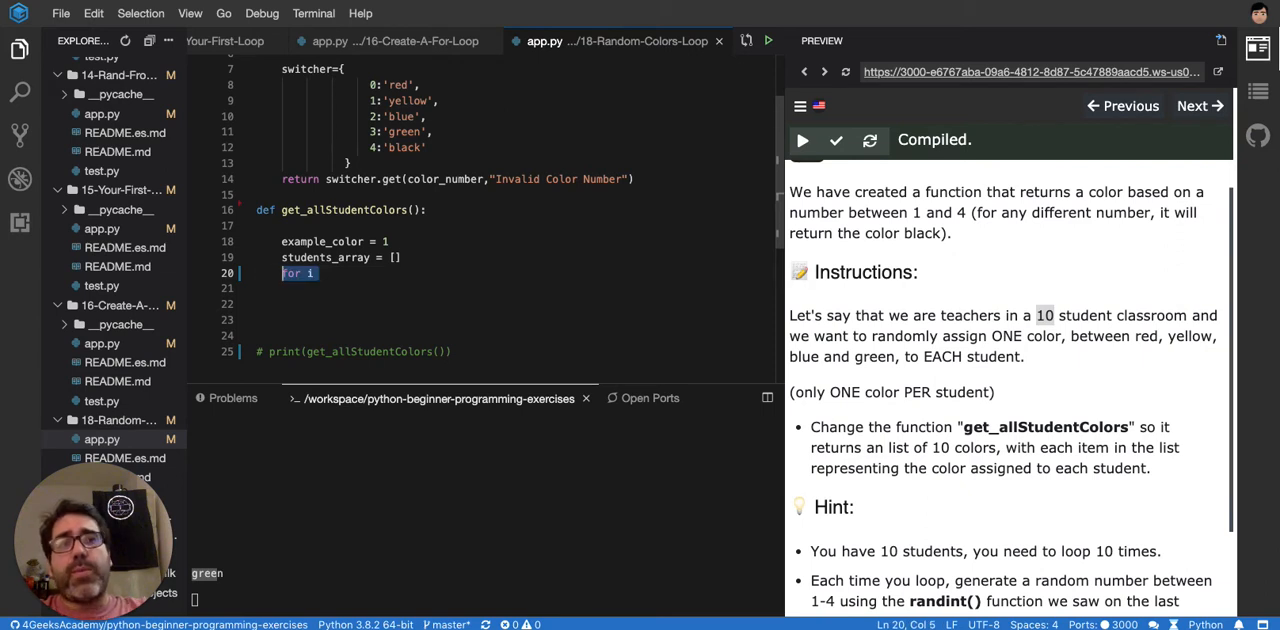
type("get")
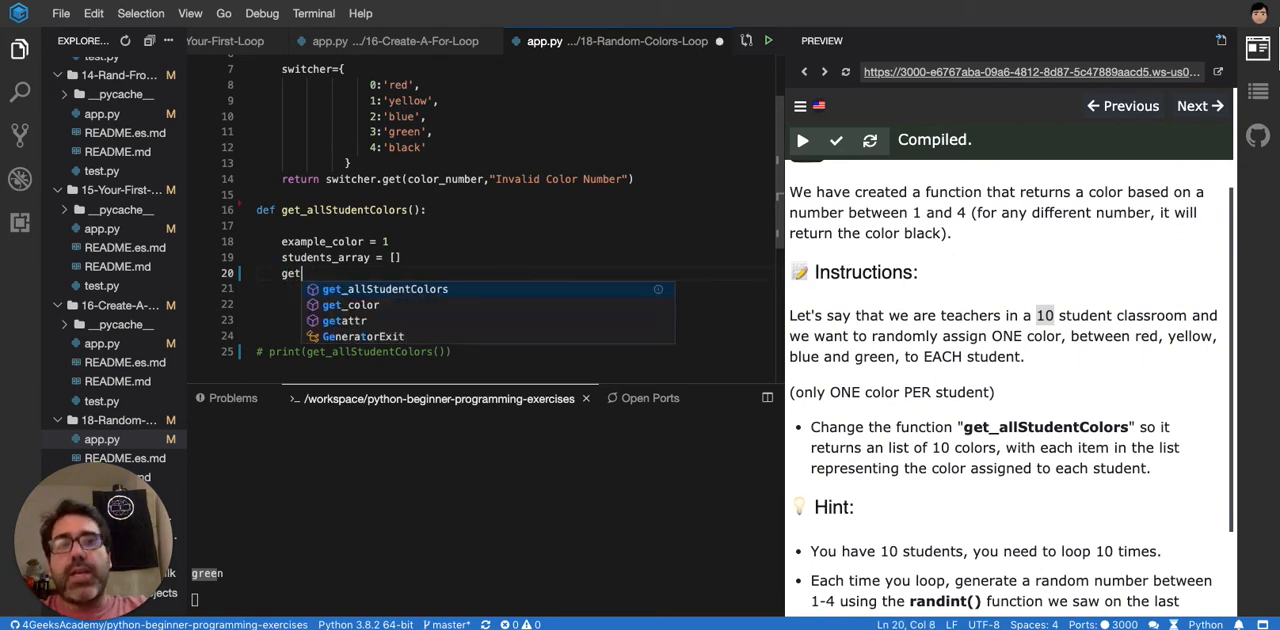
type("_color()")
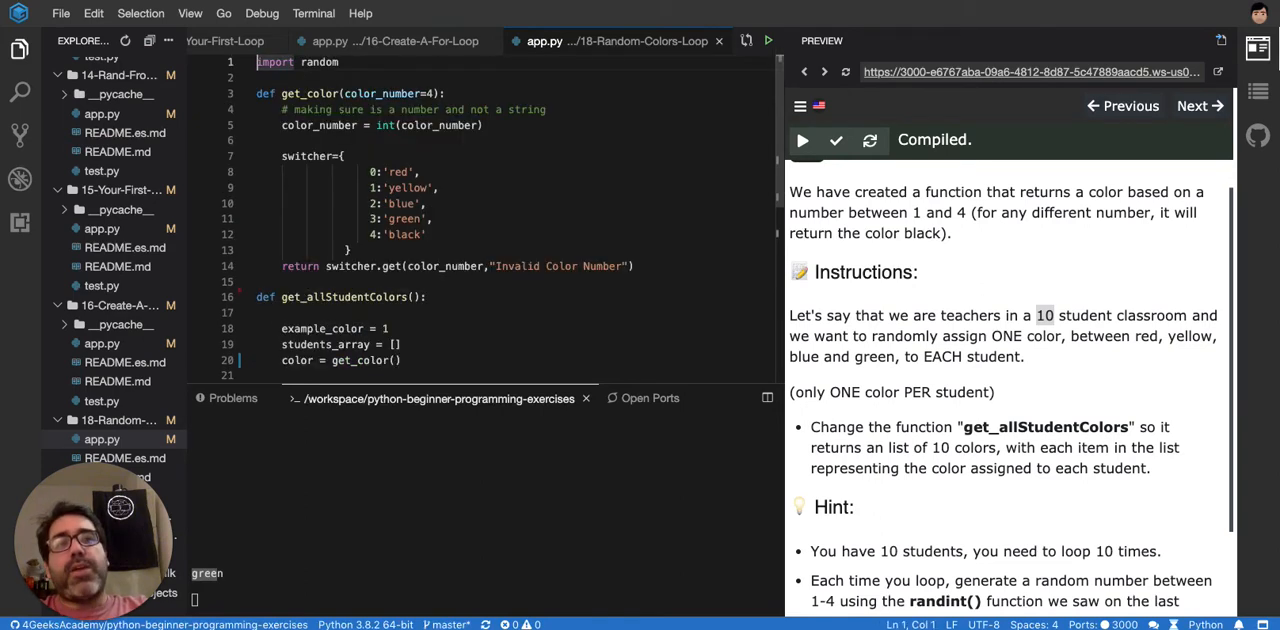
scroll("down", 3)
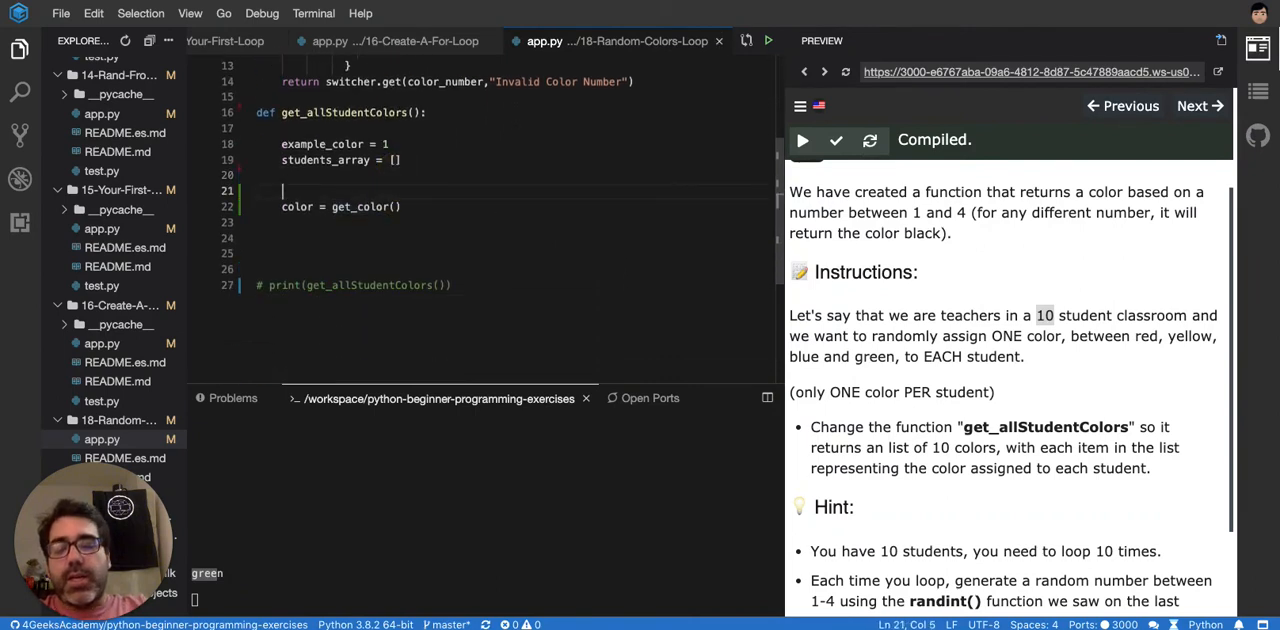
- Set random_color_number = random.randint(0,4) and pass it to get_color for color
type("color_numbe")
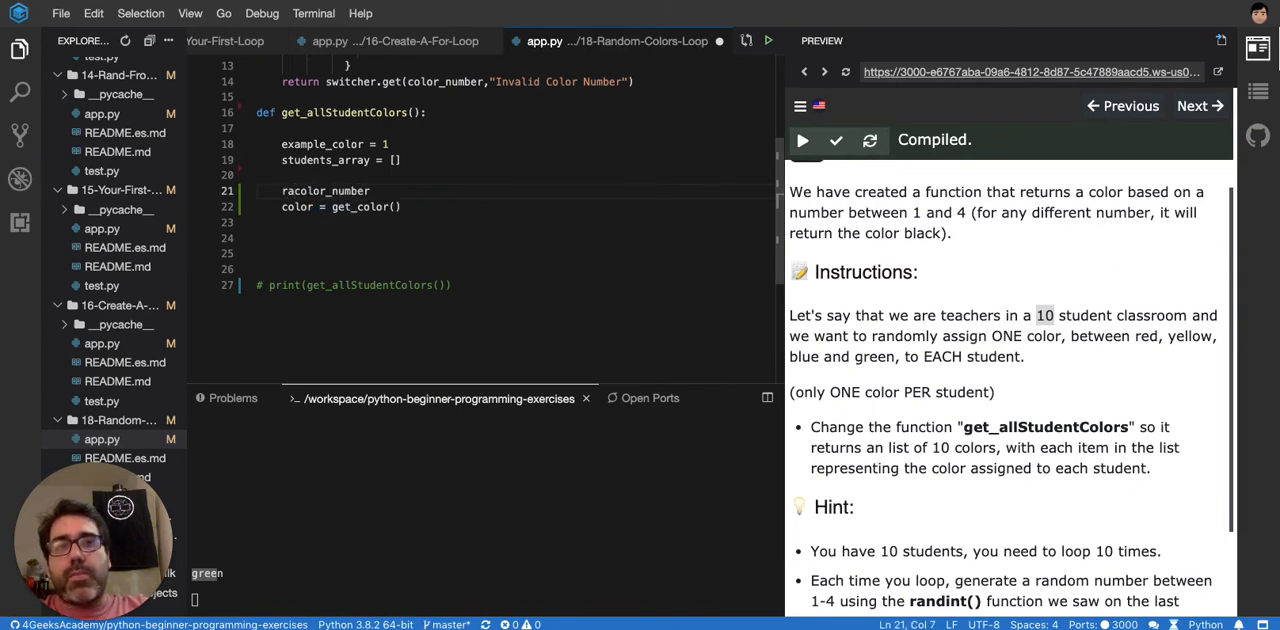
type("random_color_number")
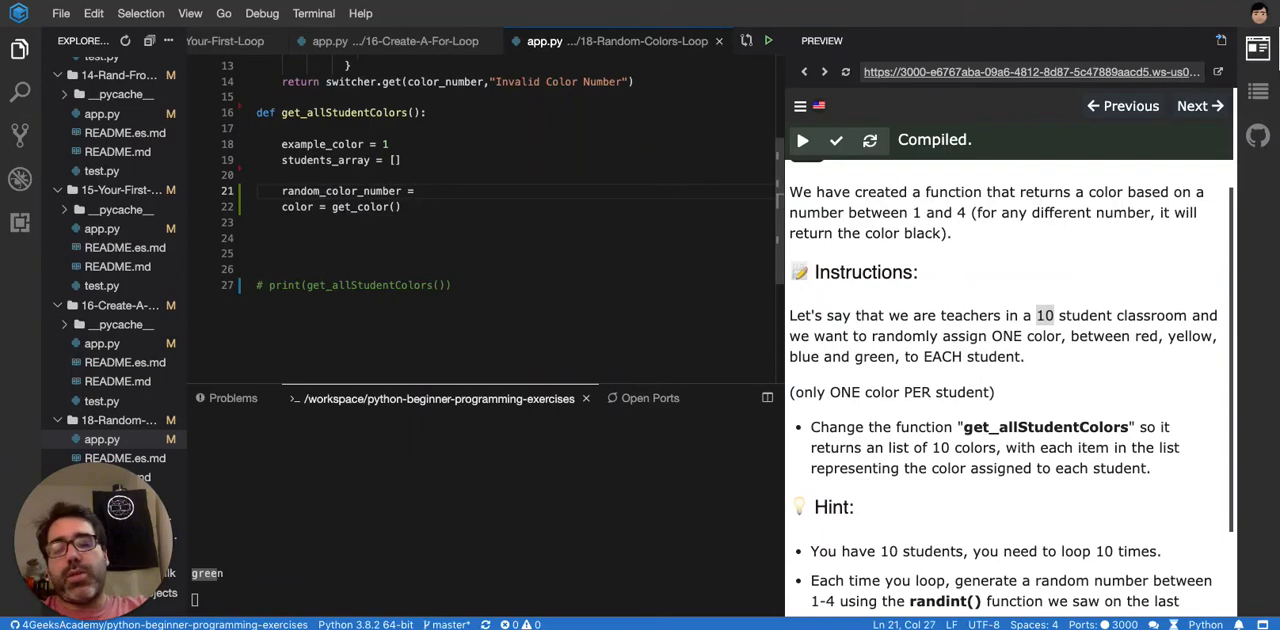
type("random.randint(")
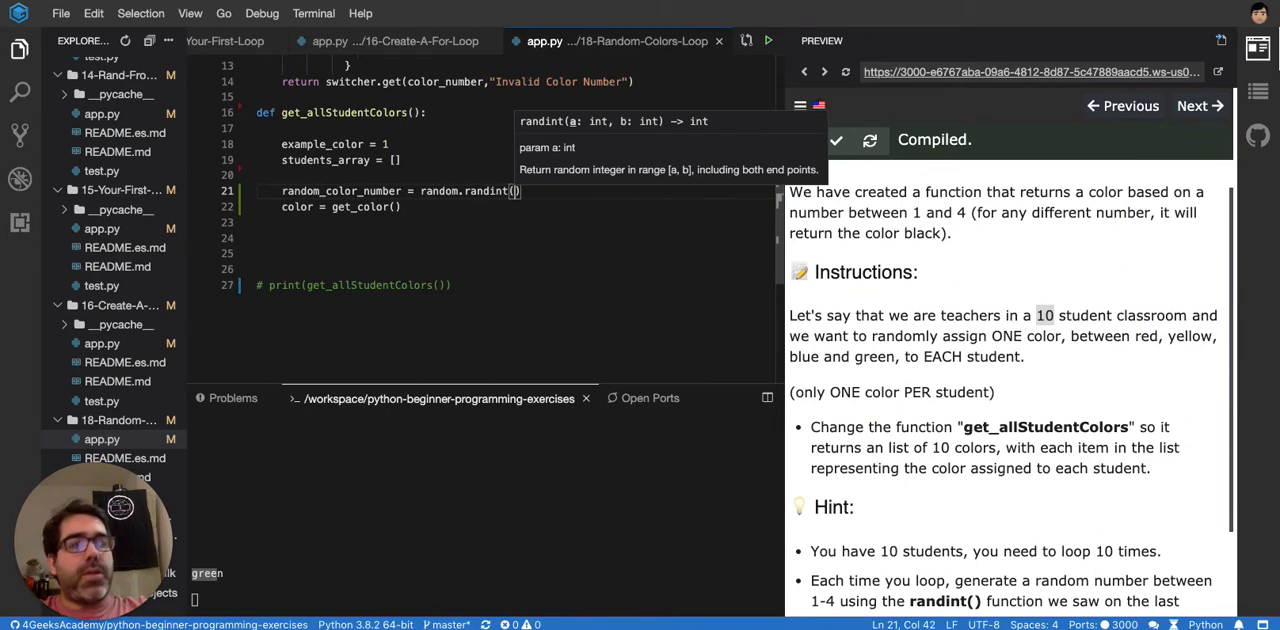
type("0")
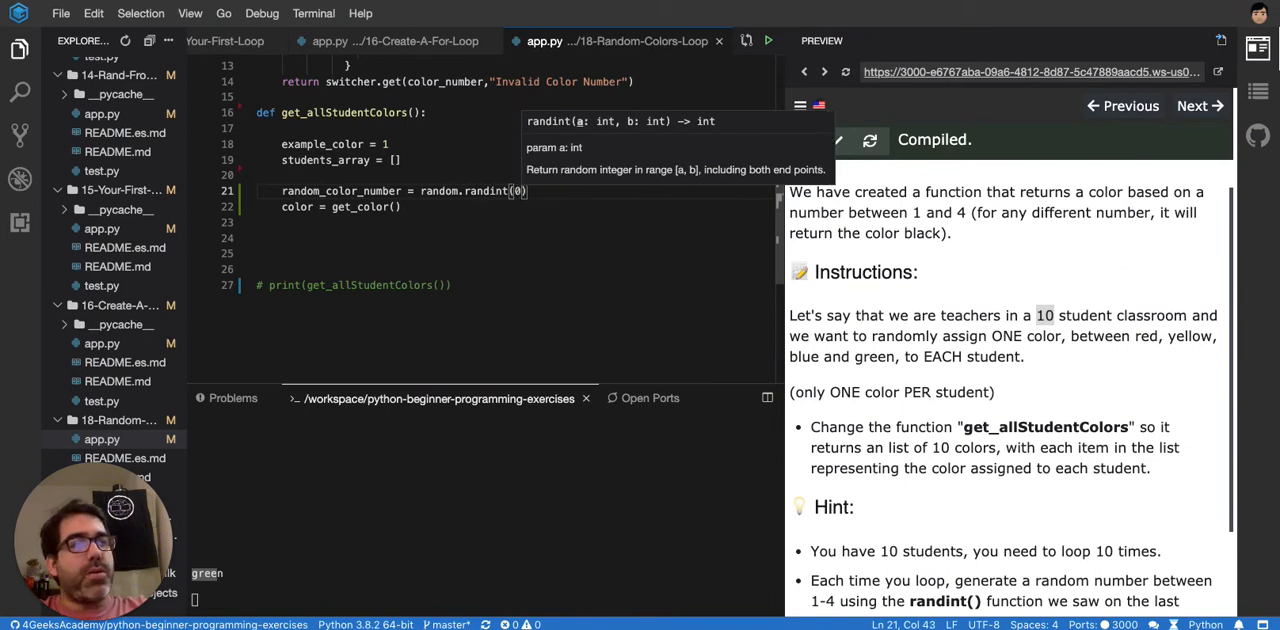
type(",")
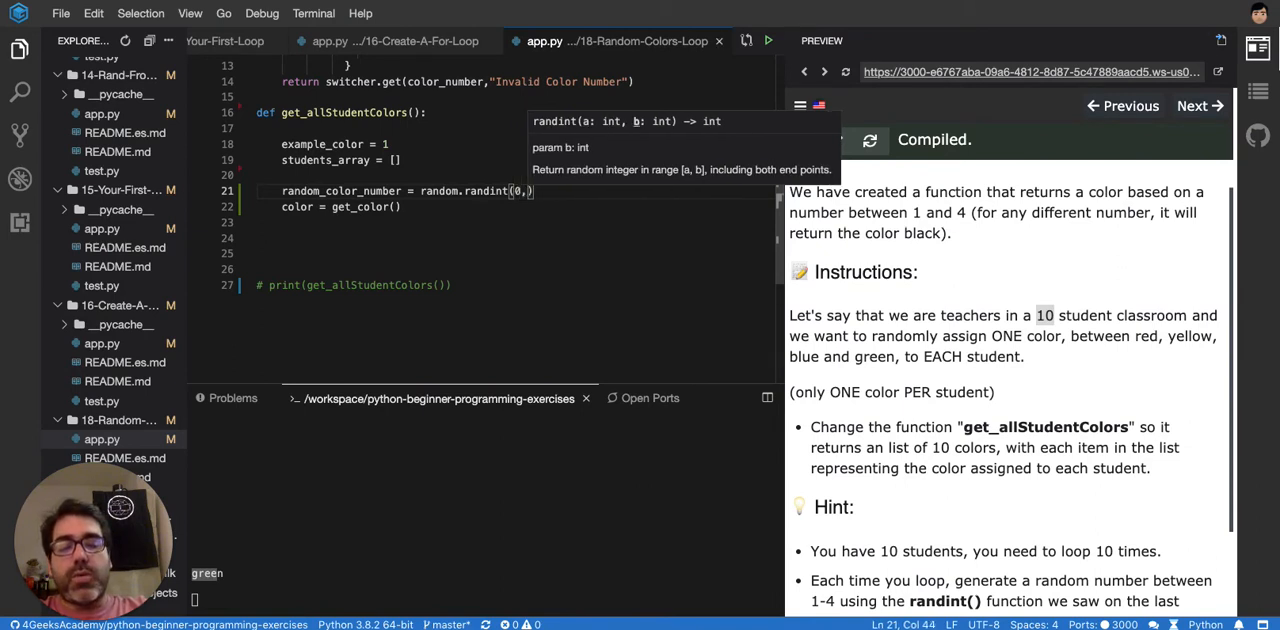
type("4")
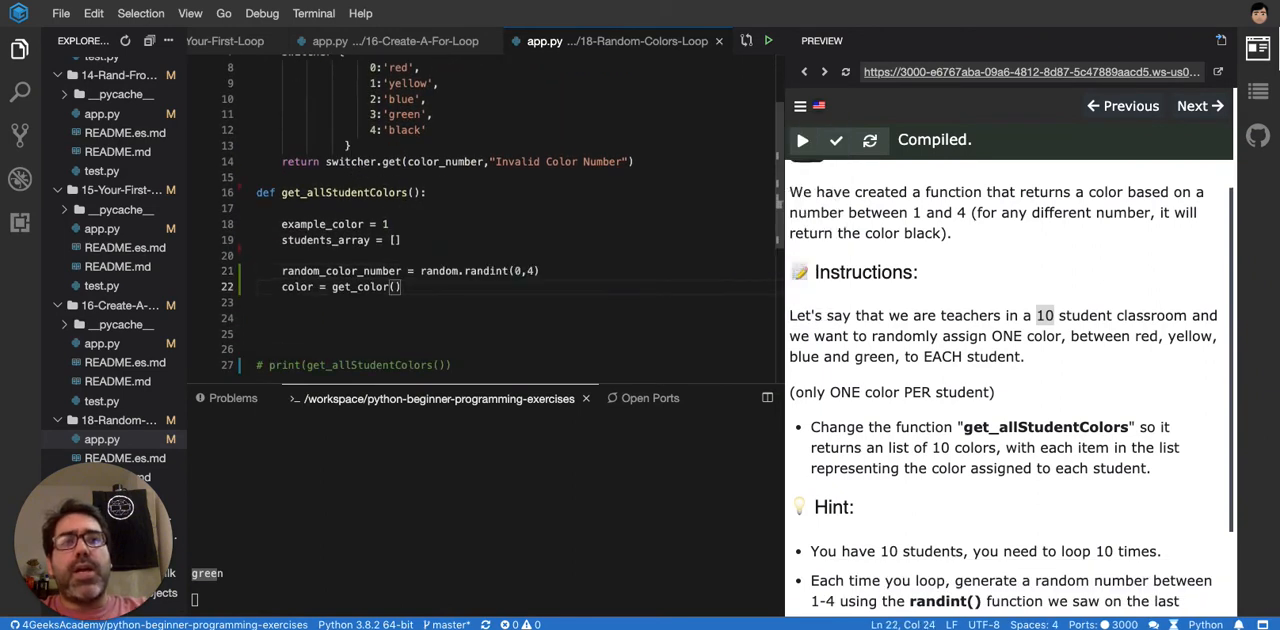
double_click(341, 270)
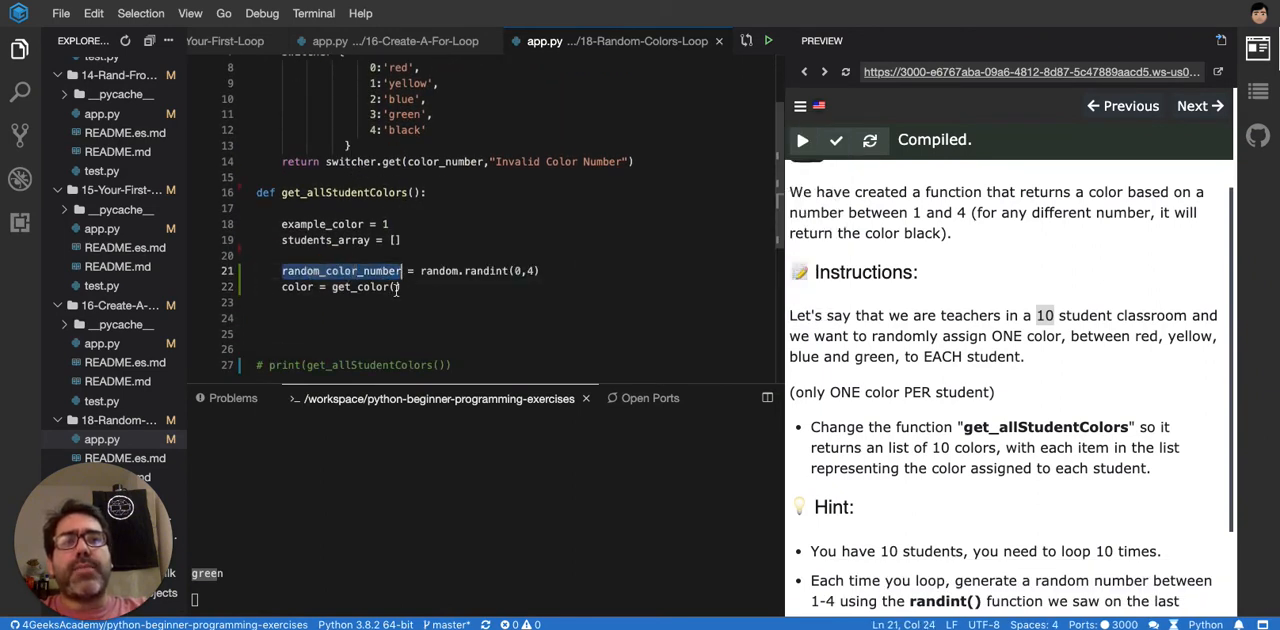
type("random_color_number")
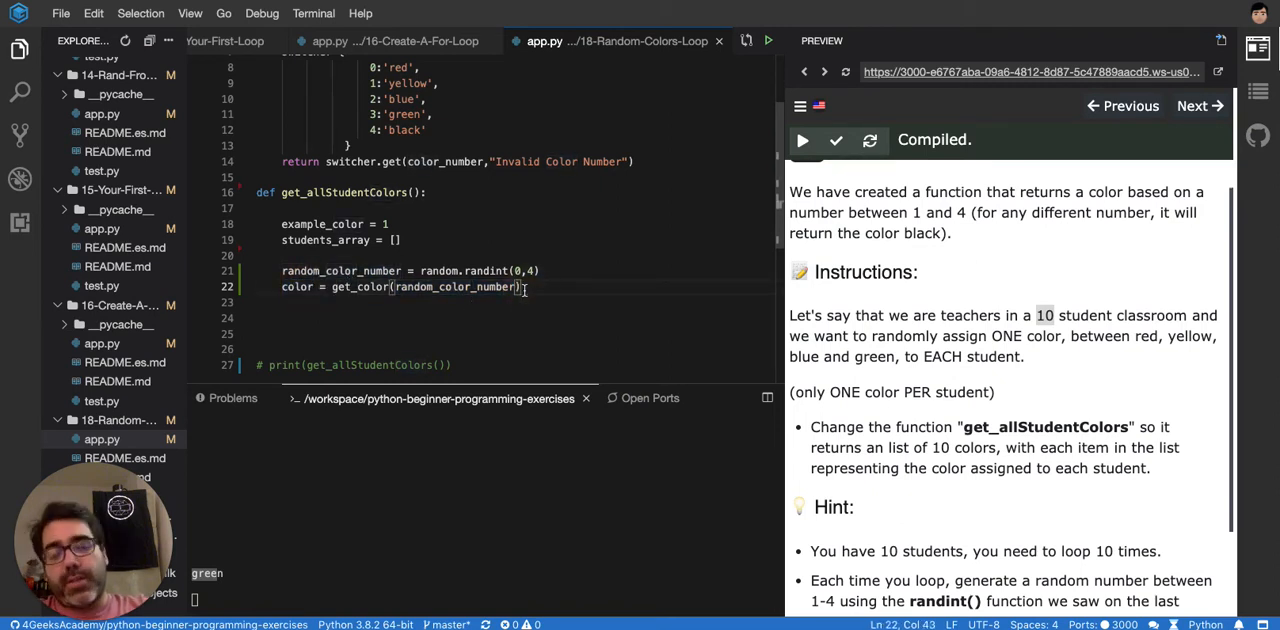
- Add print(color) and run the exercise, which prints blue
type("print)")
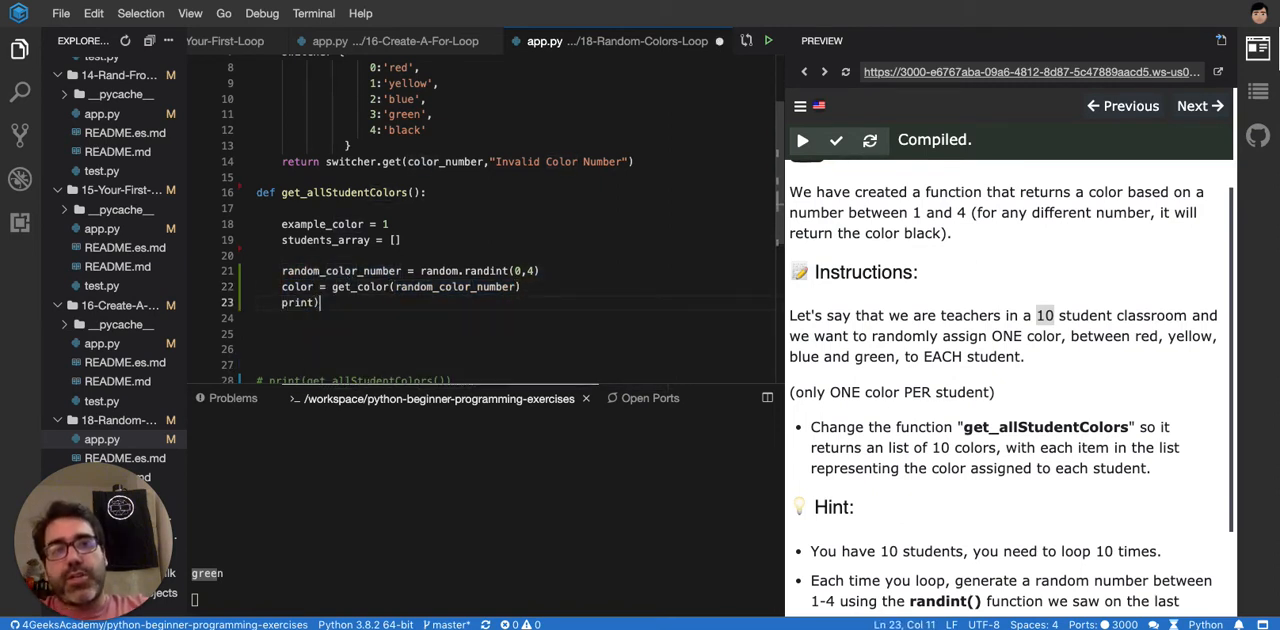
type("();")
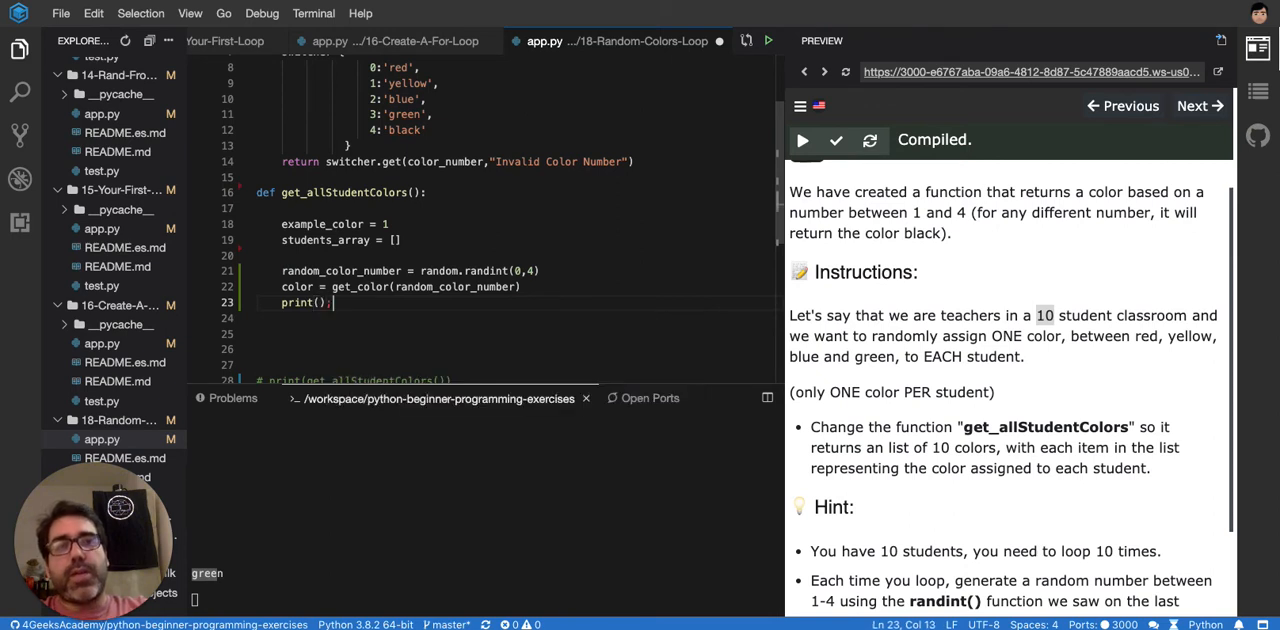
type("color")
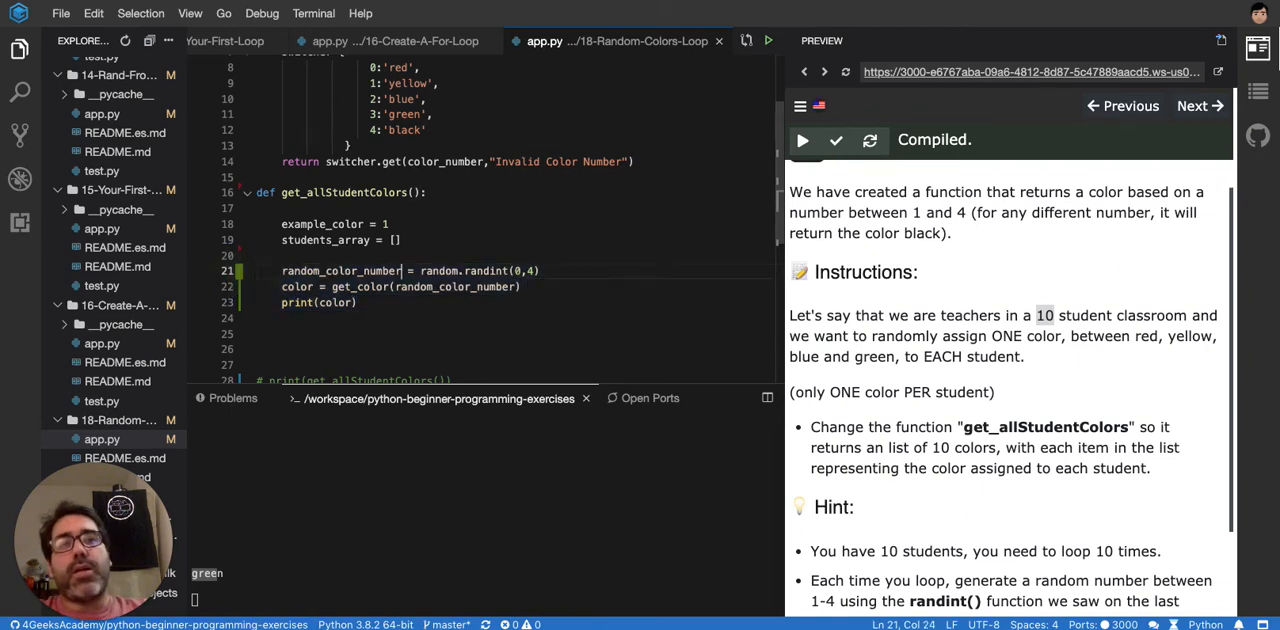
left_click_drag(390, 271, 335, 303)
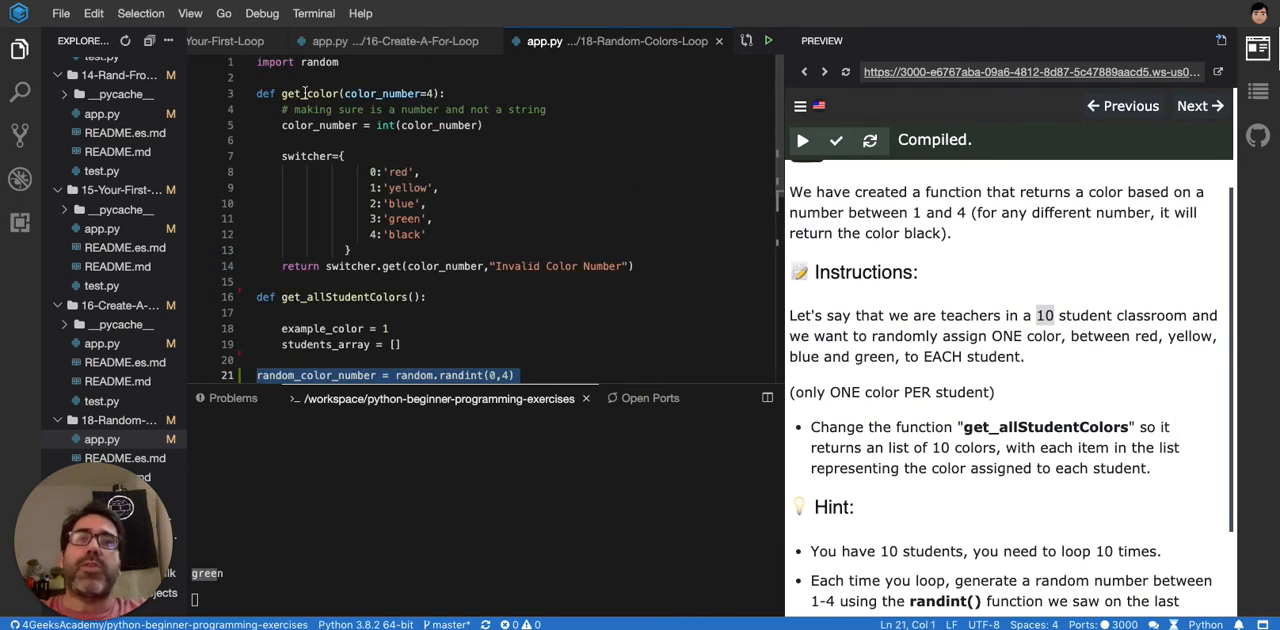
left_click(802, 140)
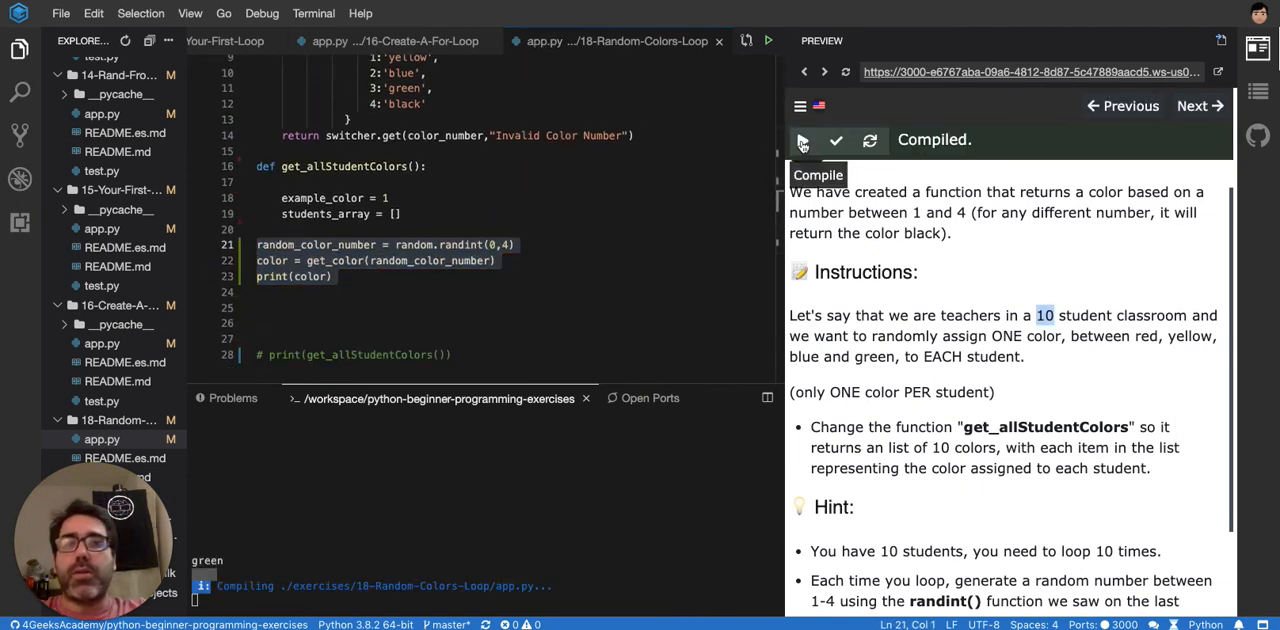
left_click(836, 140)
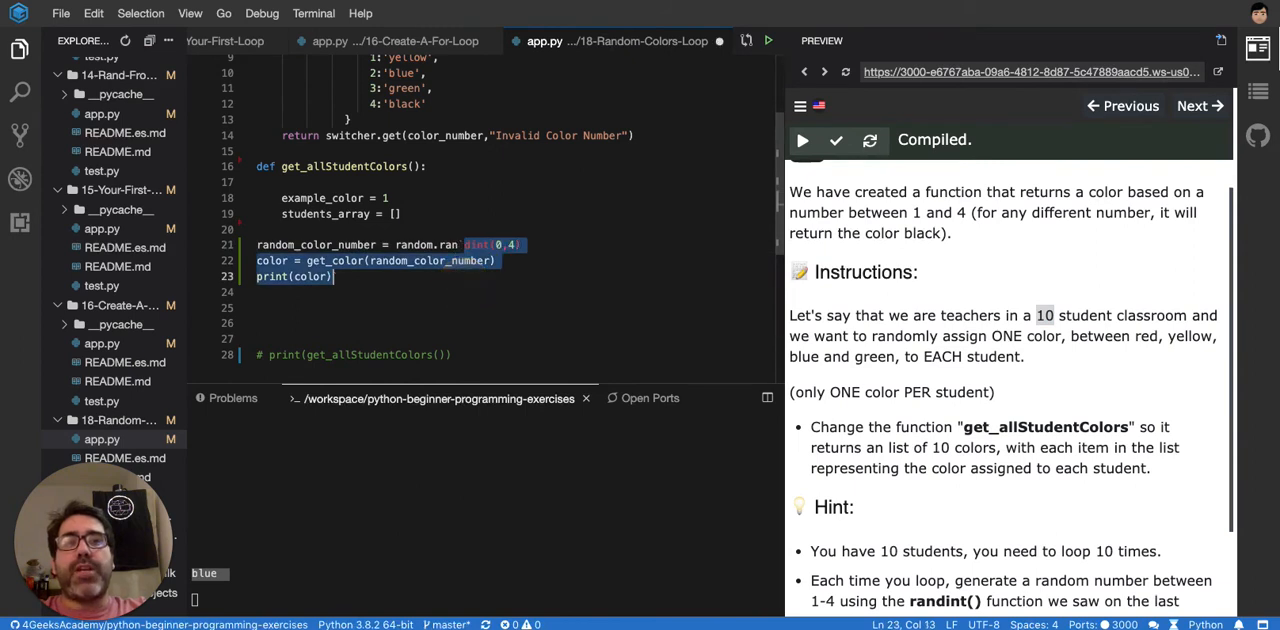
left_click(483, 163)
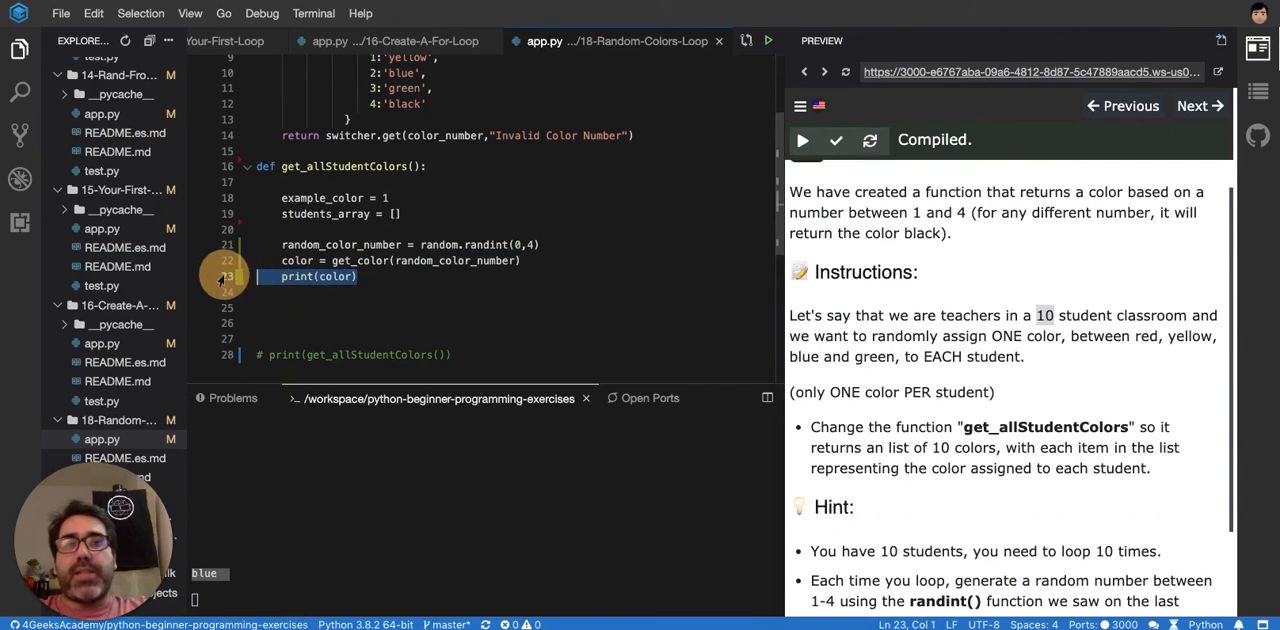
- Replace print(color) with a for i in range(10) loop appending color to students_array
key("Delete")
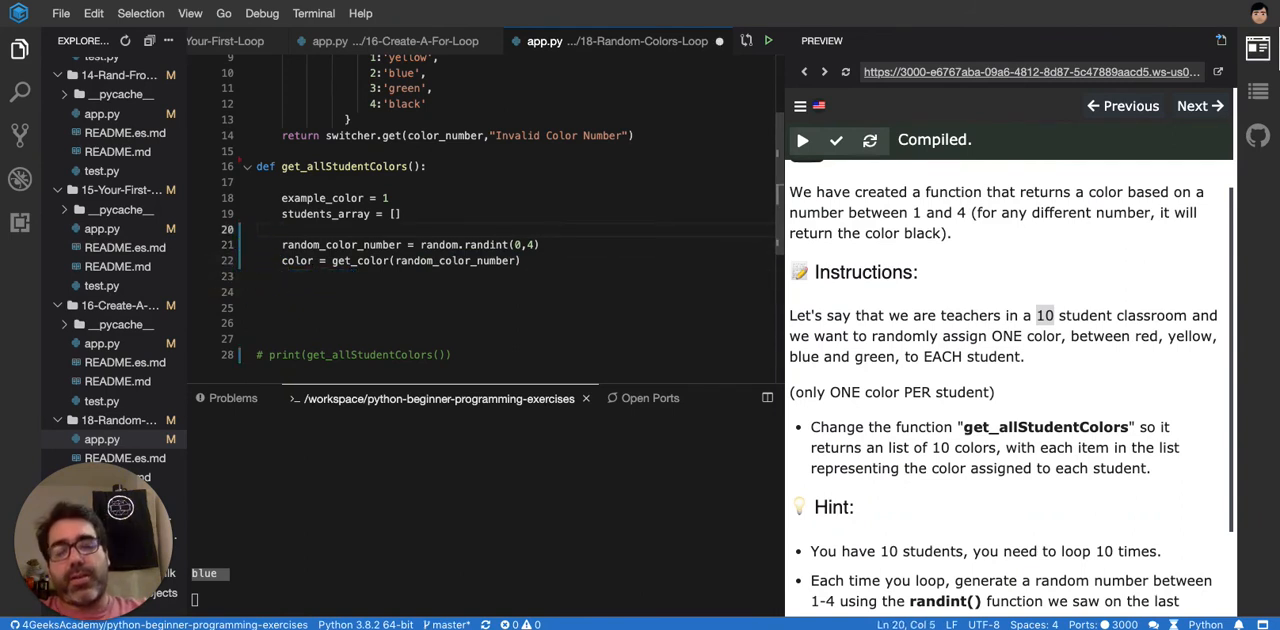
type("for i")
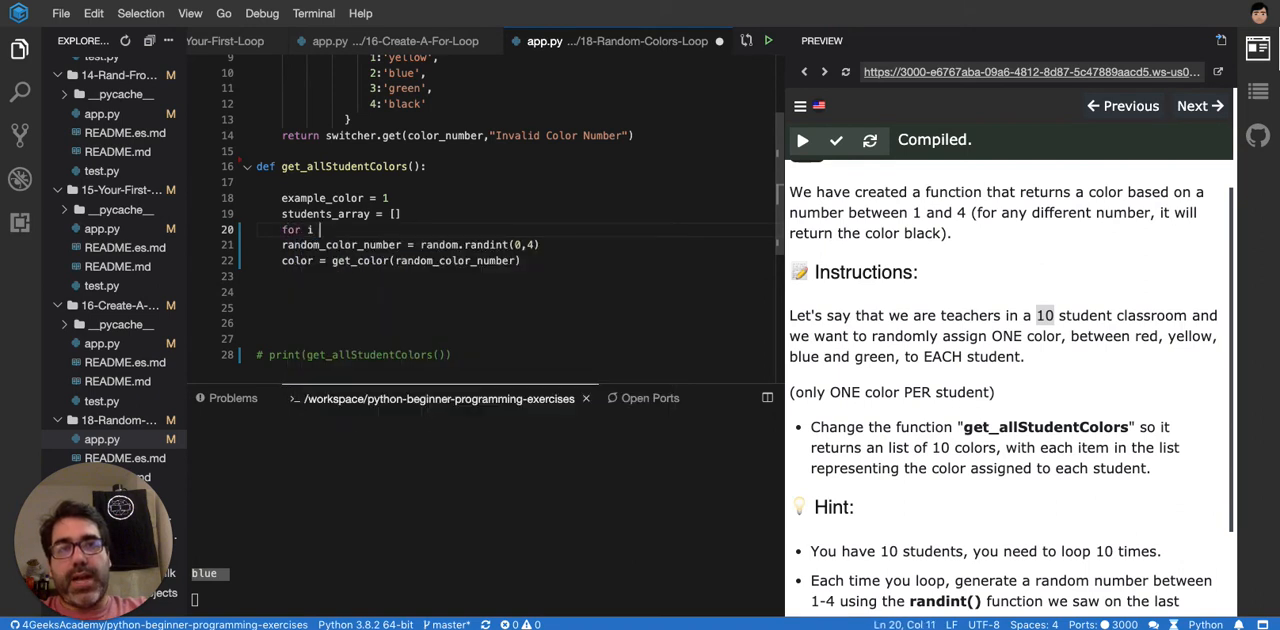
type("in range")
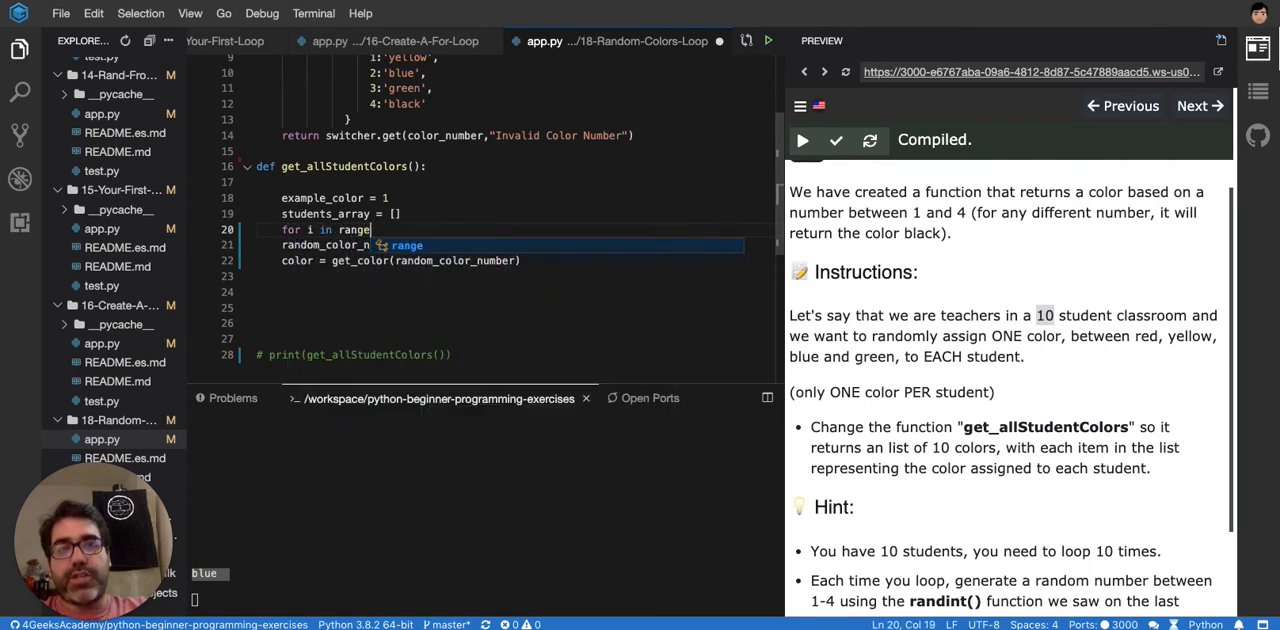
type("(10):")
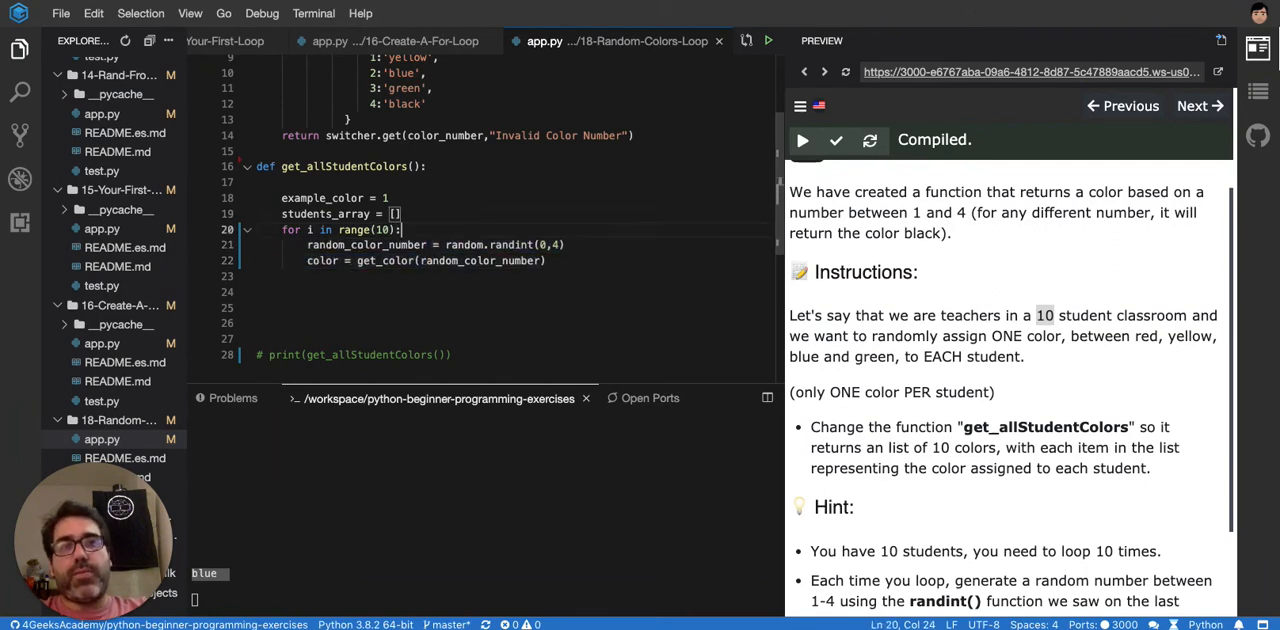
type("s")
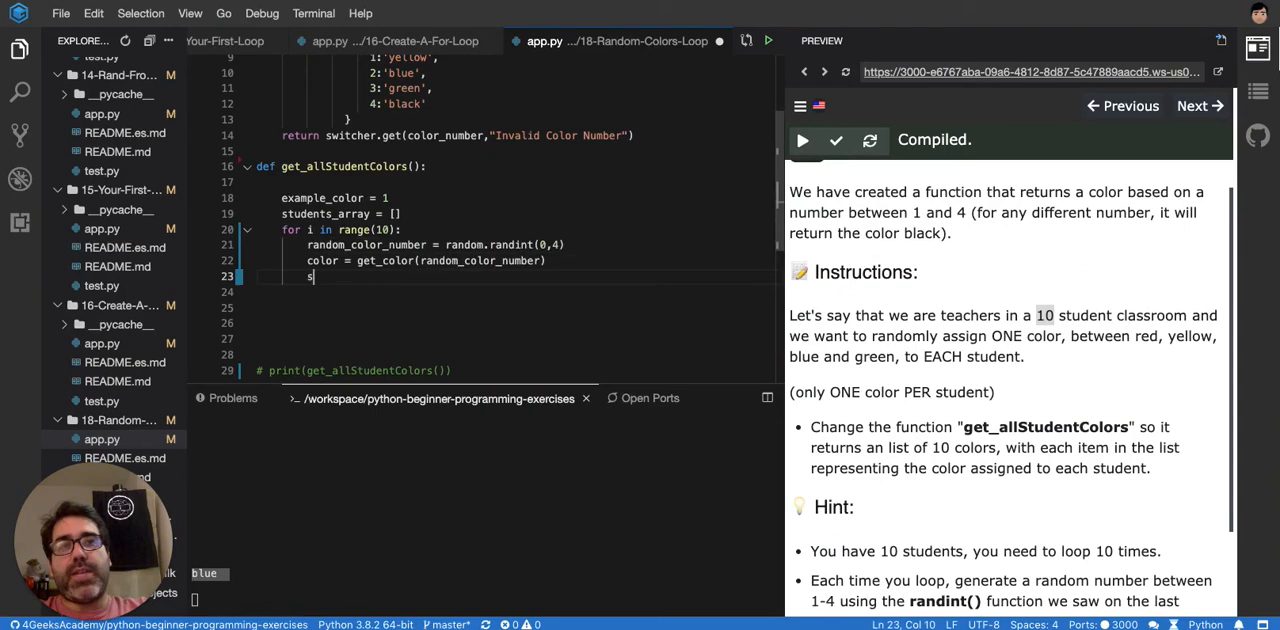
type("tudents_array")
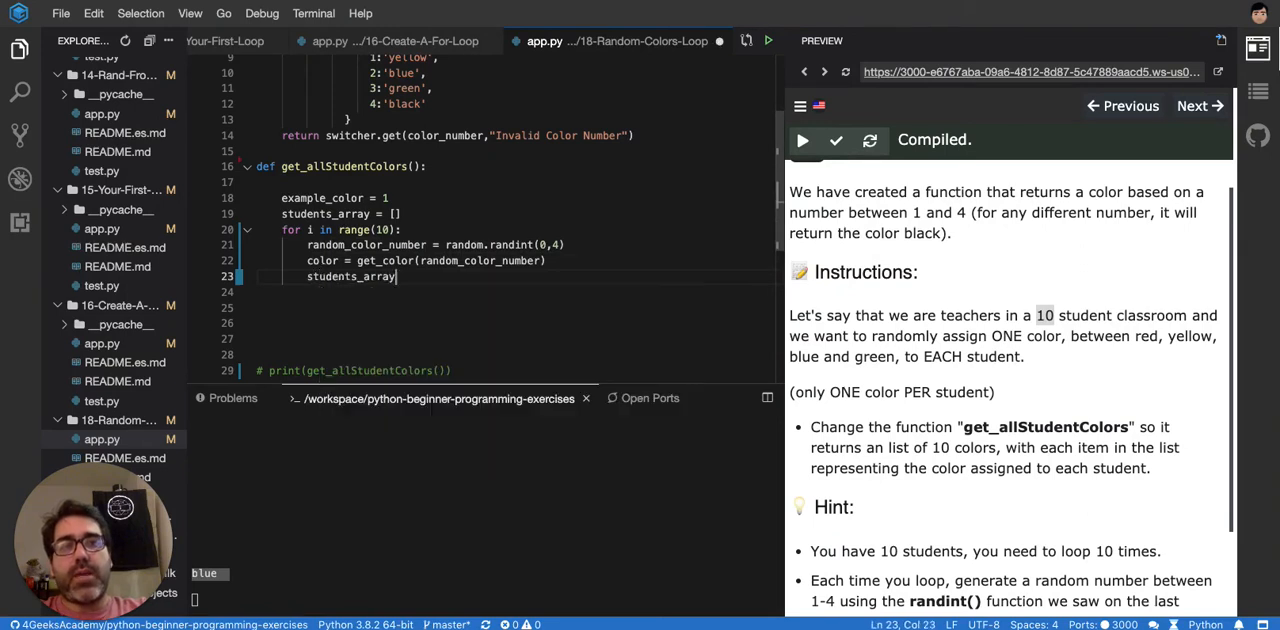
type(".append")
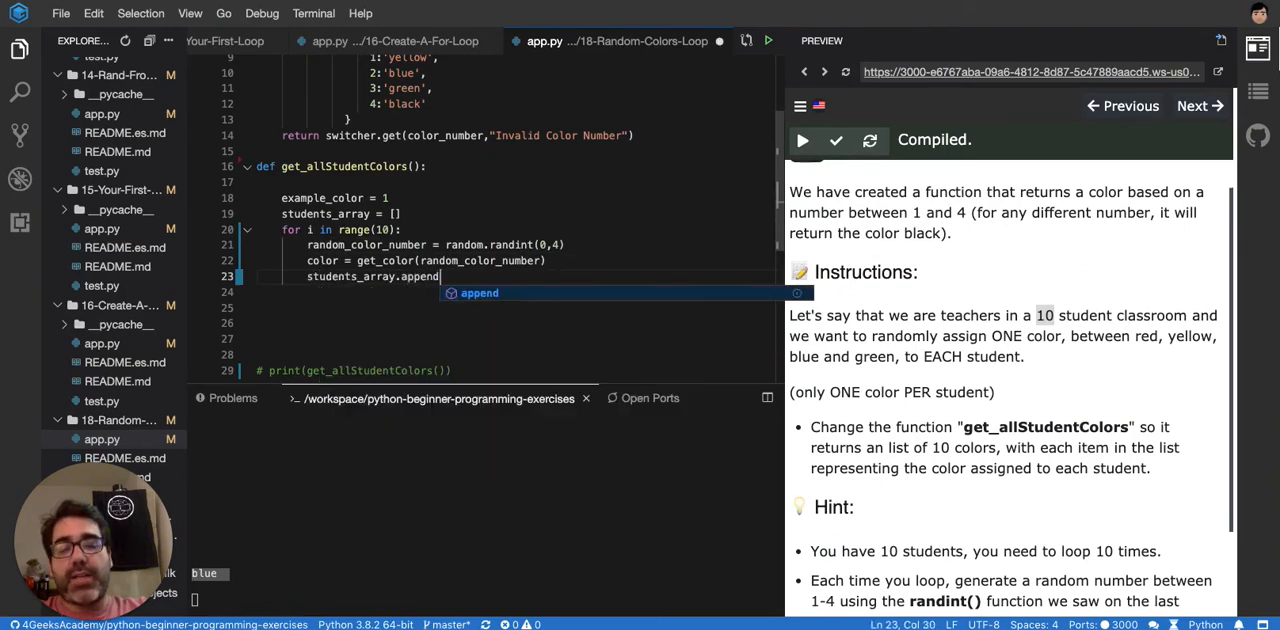
type("(color")
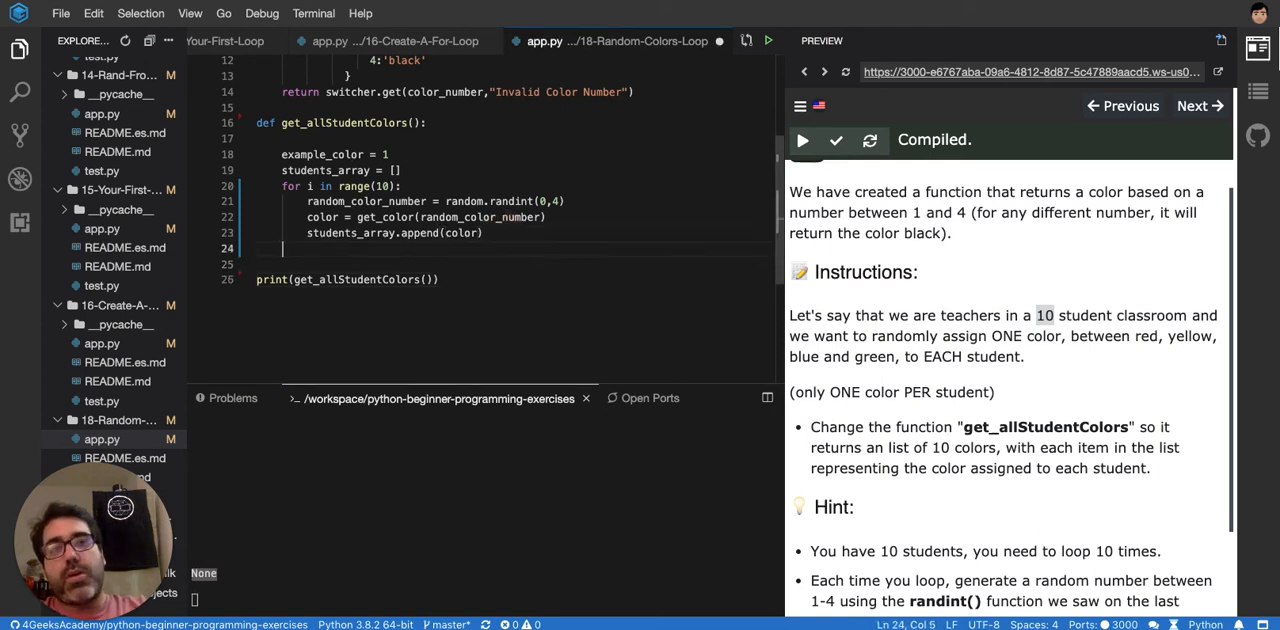
- Add return students_array and run, printing a list of ten random colors
type("return")
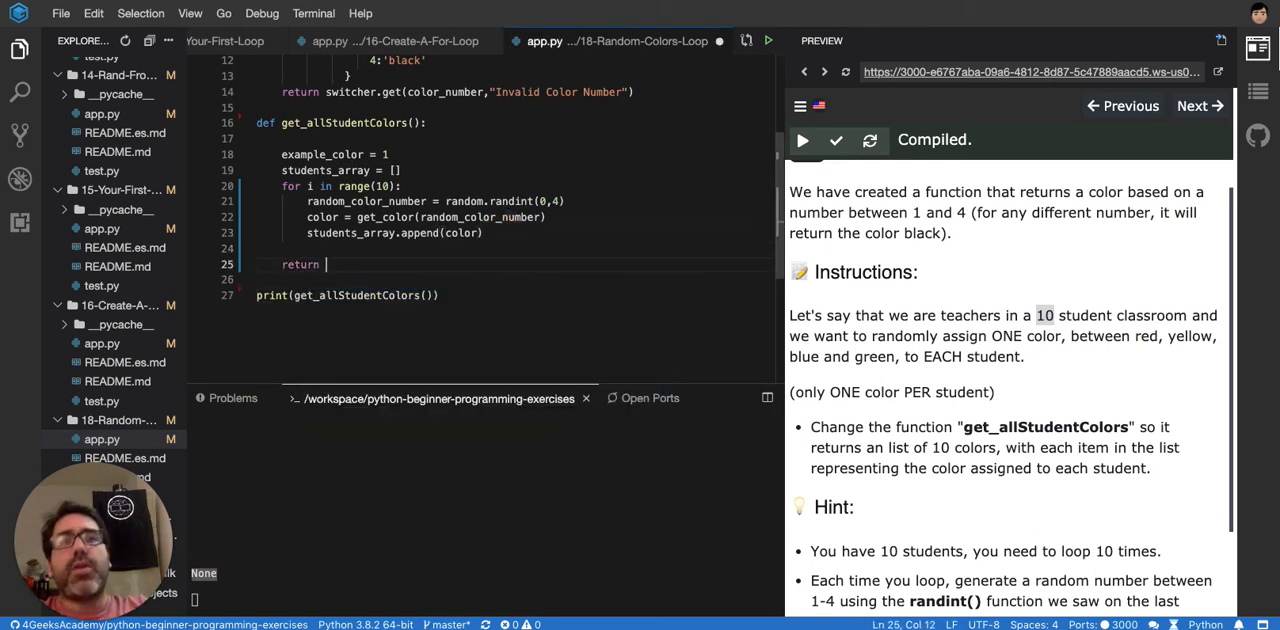
type("stu")
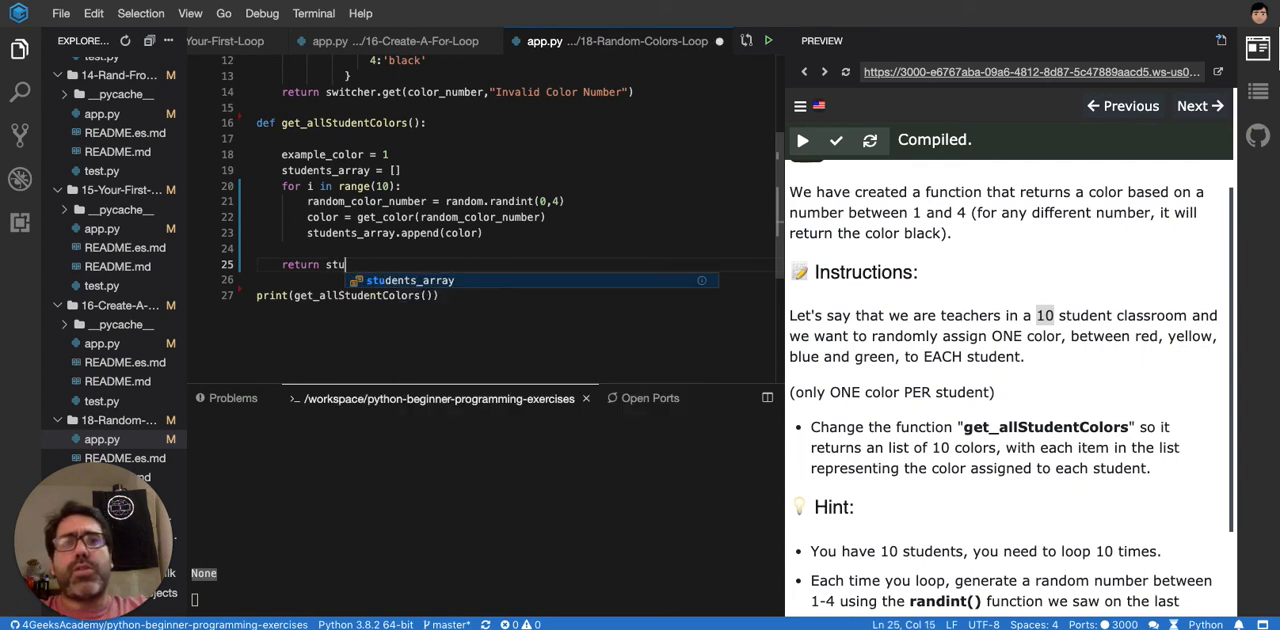
left_click(803, 140)
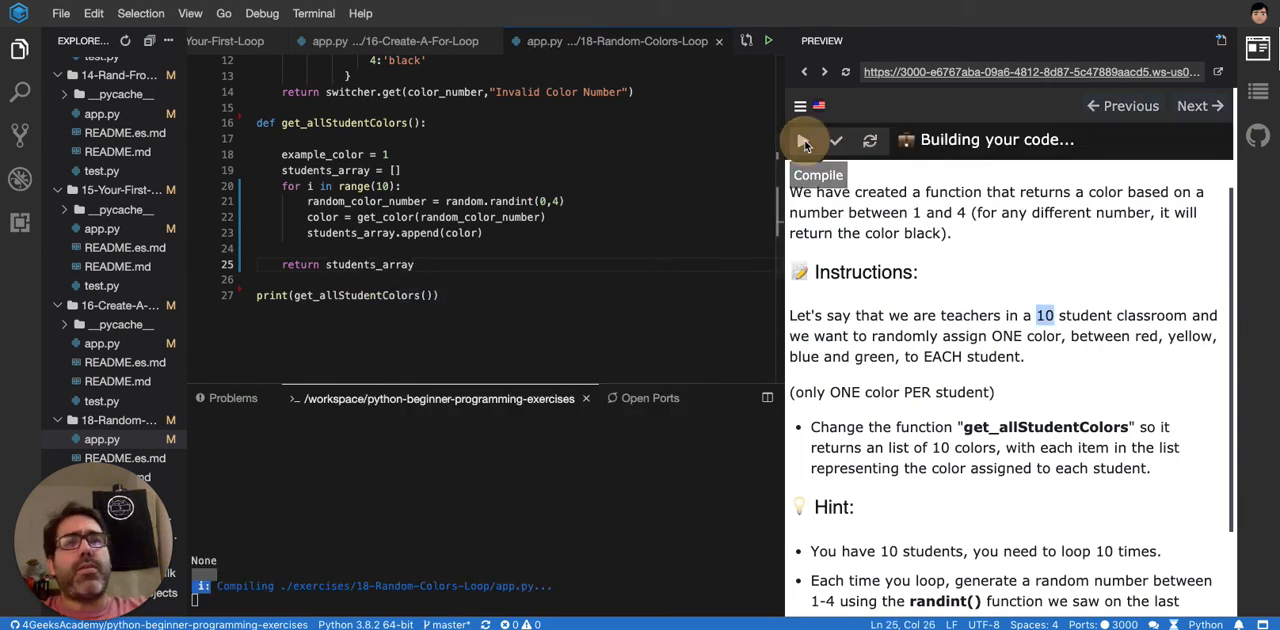
left_click(803, 140)
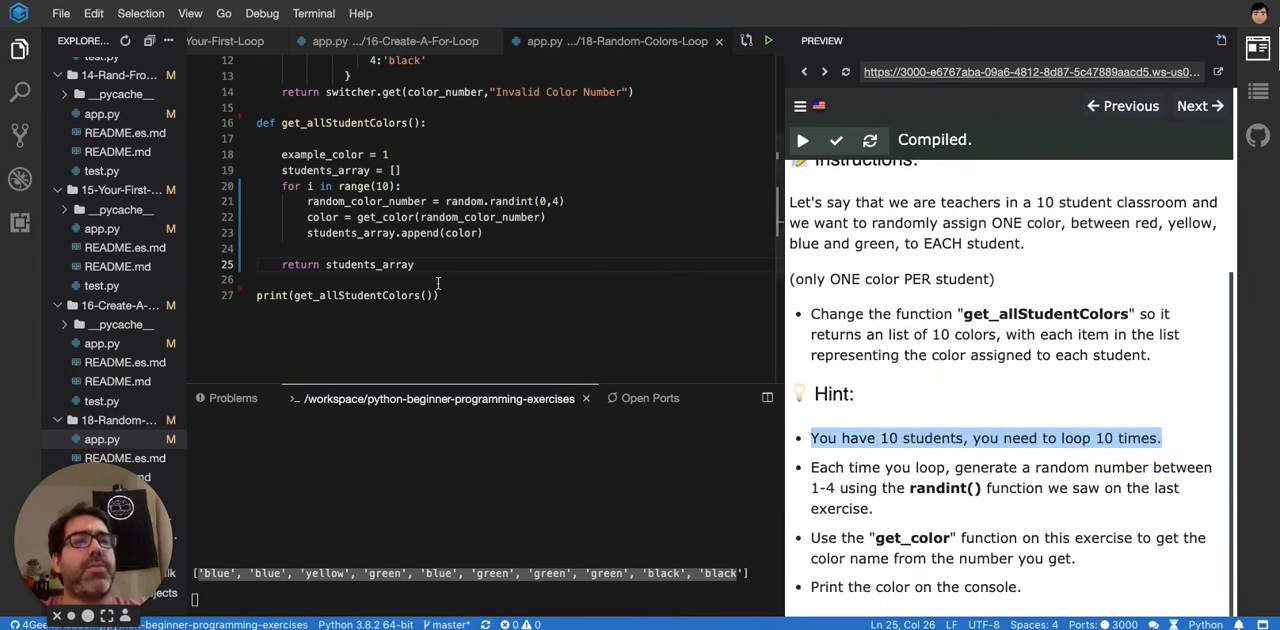
left_click(340, 186)
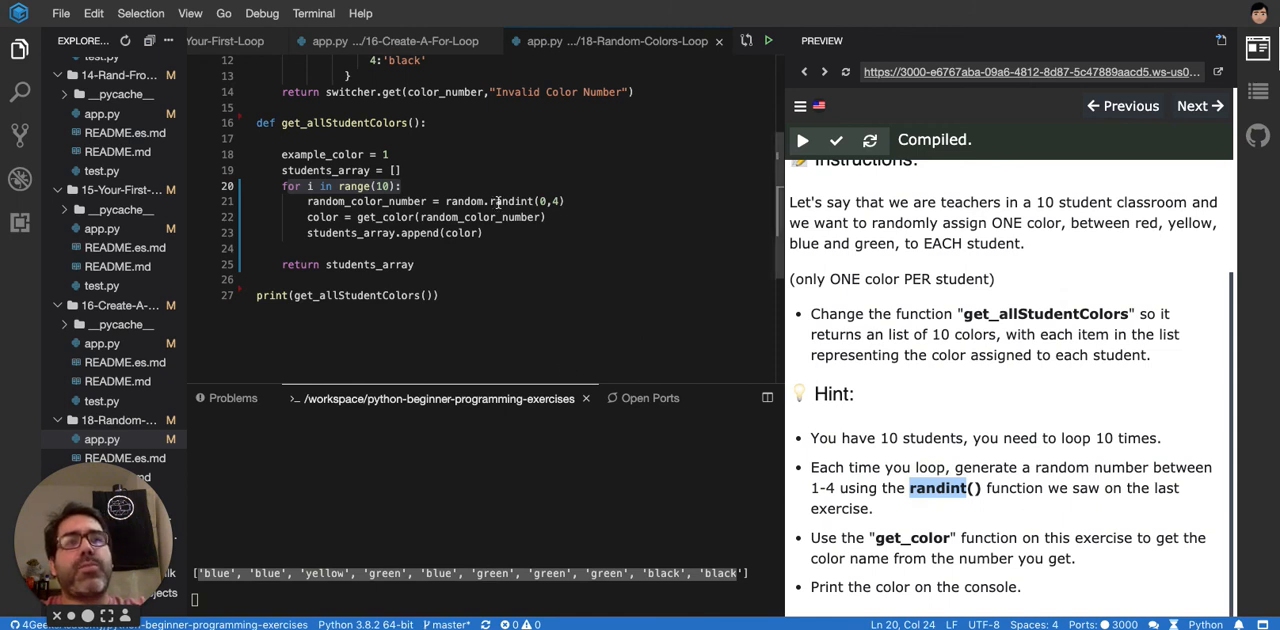
- Highlight randint and run the tests, which report 1 passed and 'Everything as expected'
double_click(510, 201)
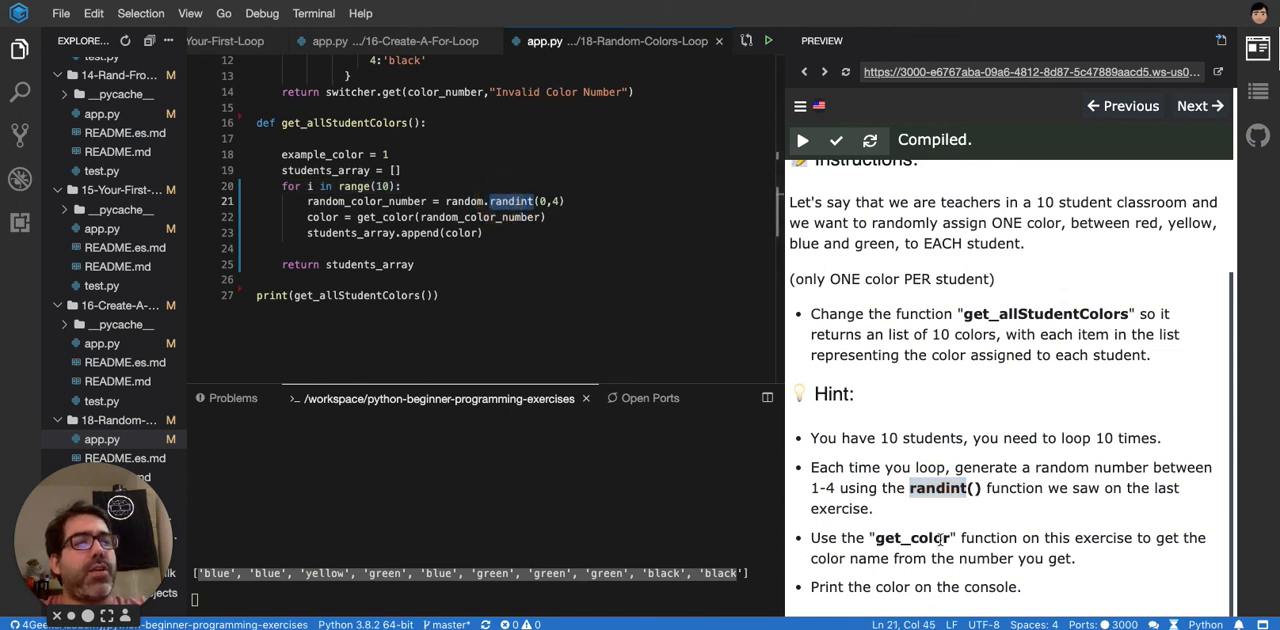
mouse_move(1163, 552)
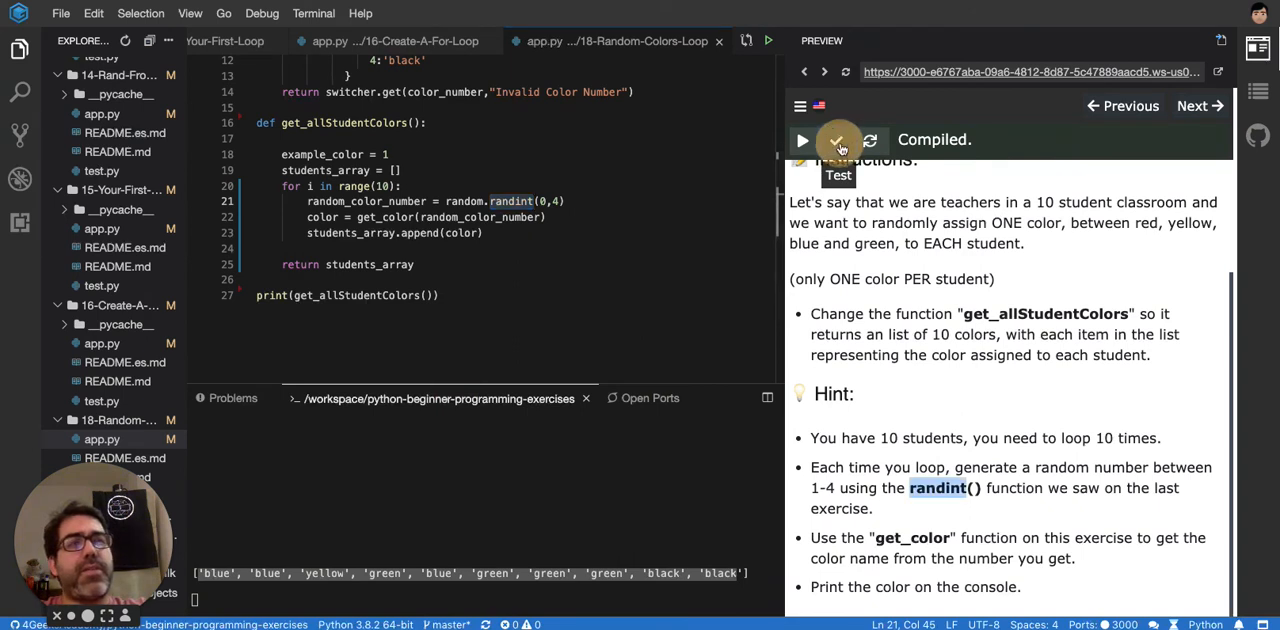
left_click(836, 140)
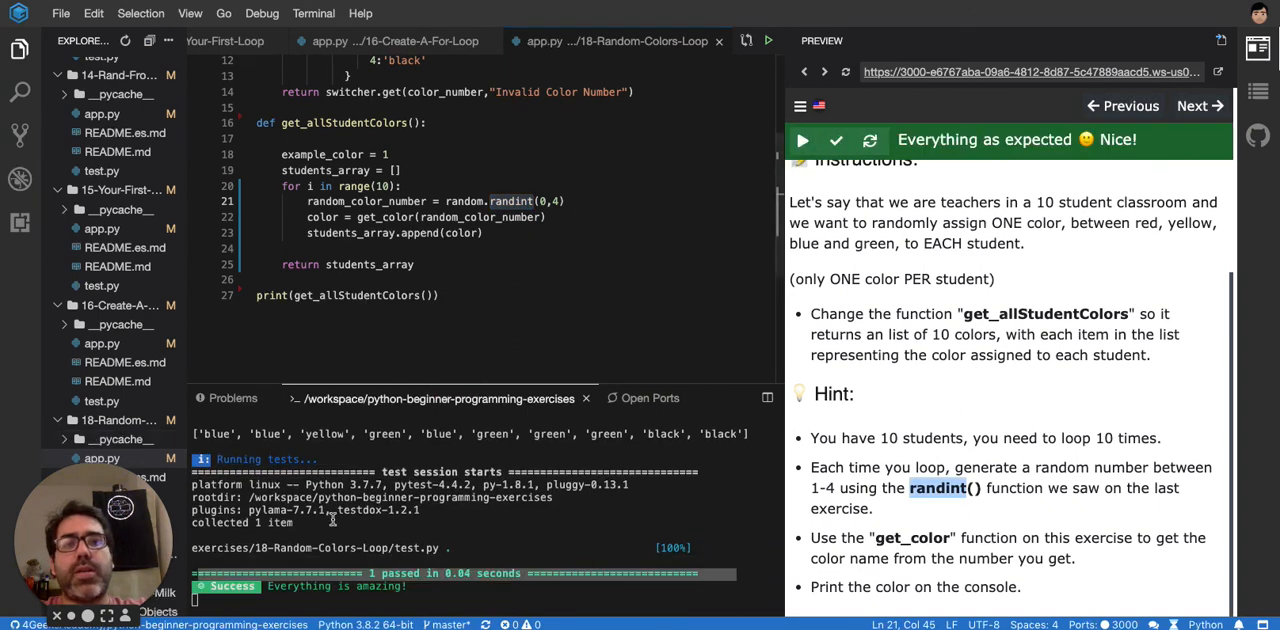